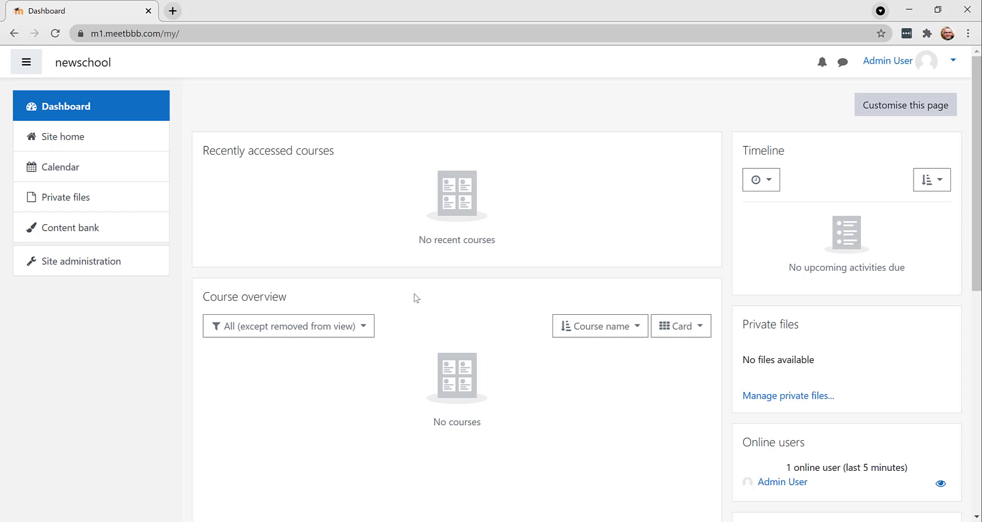
pyautogui.moveTo(343, 295)
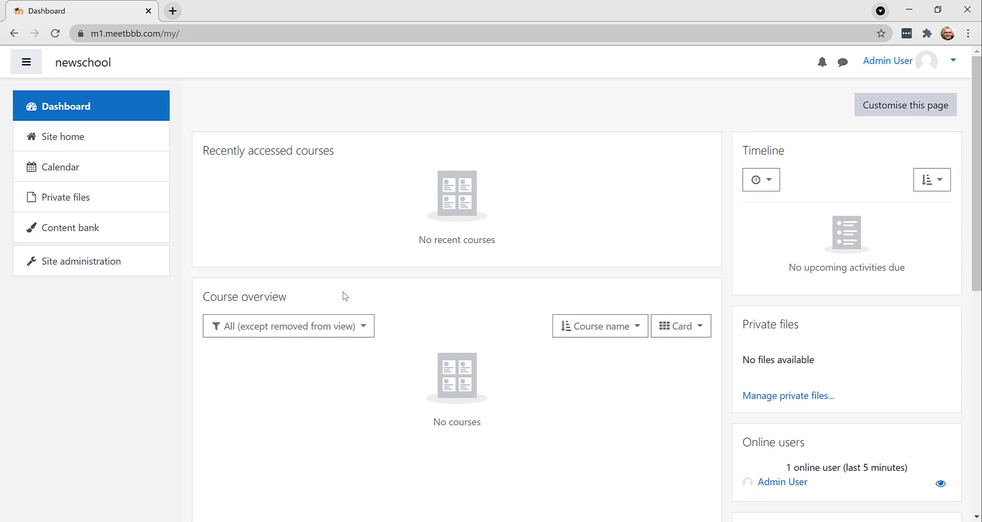
# Open Site administration's Plugins section and reach the Install plugins page
pyautogui.click(81, 261)
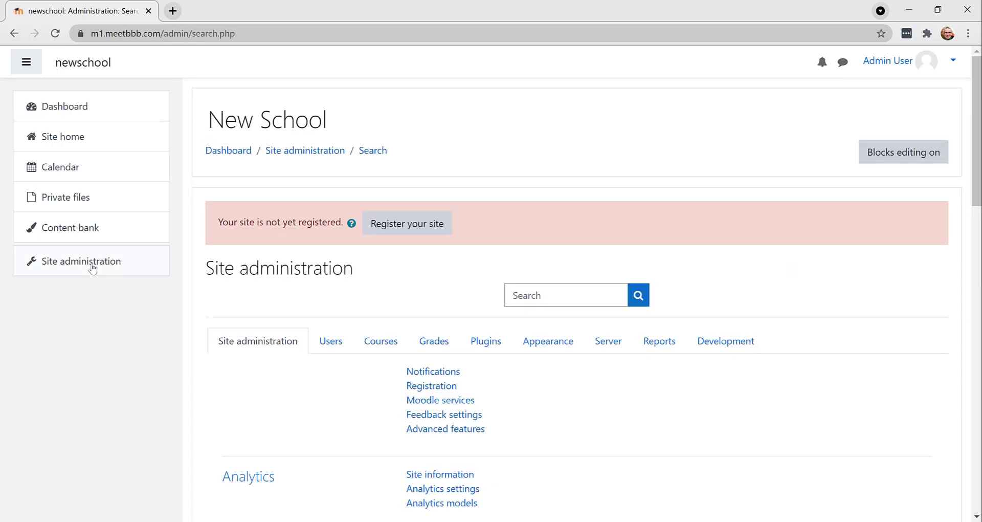
pyautogui.moveTo(482, 270)
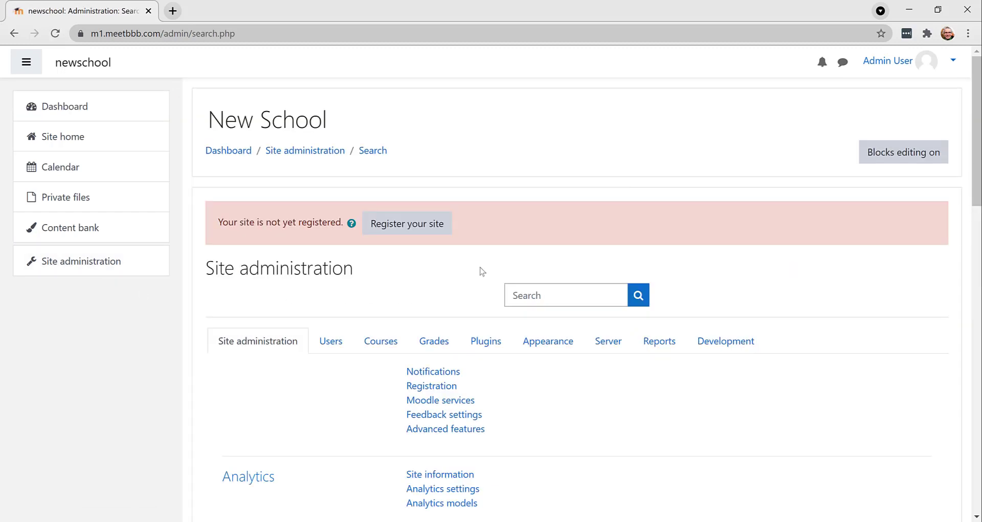
pyautogui.click(485, 340)
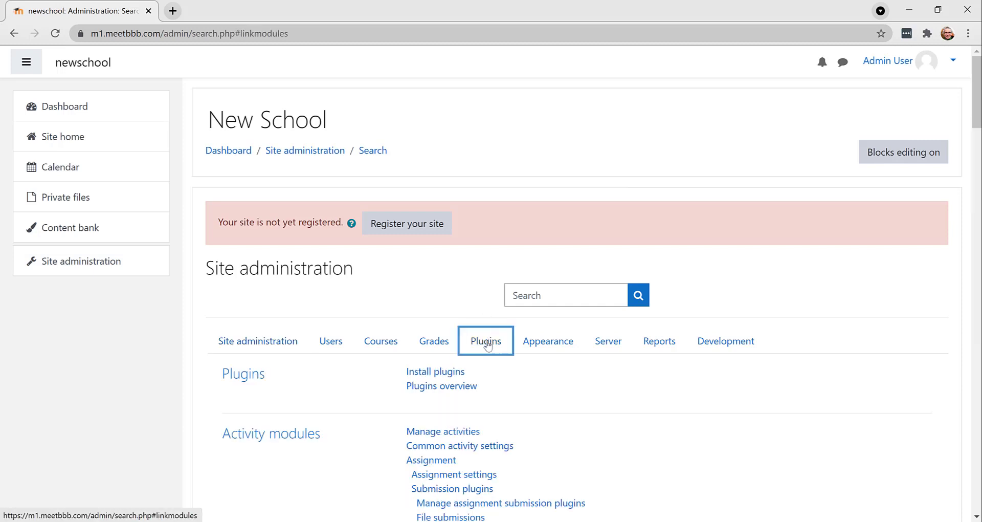
pyautogui.click(436, 372)
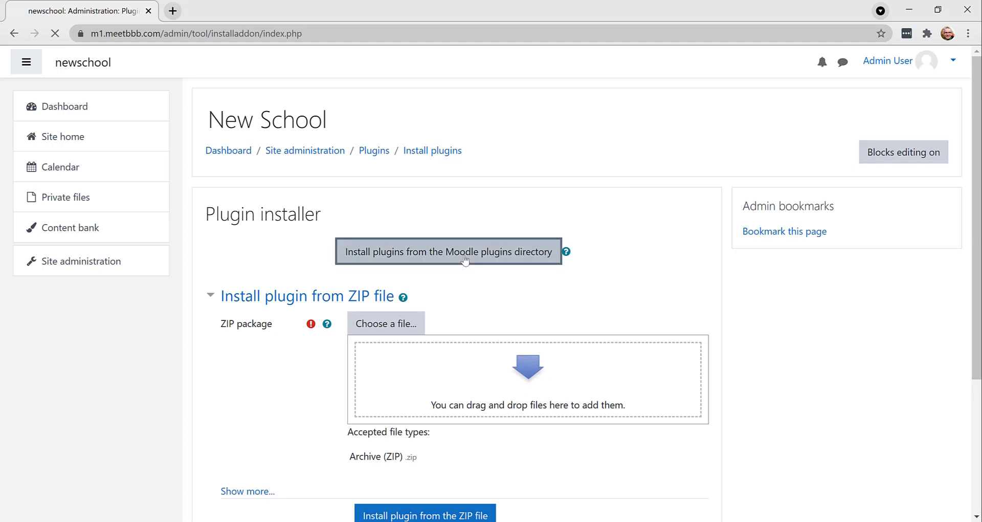
# Search the Moodle plugins directory for 'bigbluebutton' and request installing BigBlueButtonBN
pyautogui.click(449, 251)
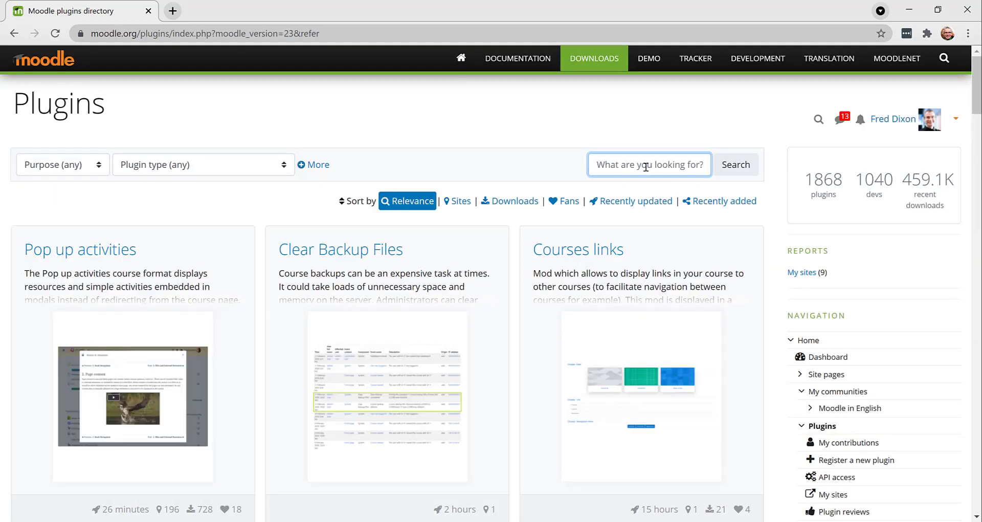
pyautogui.write('bigbluebutton')
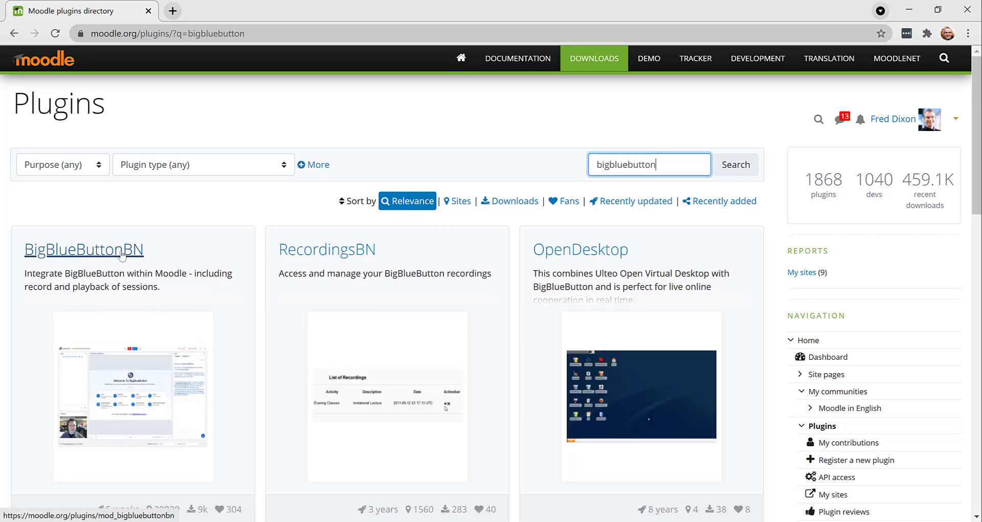
pyautogui.click(83, 250)
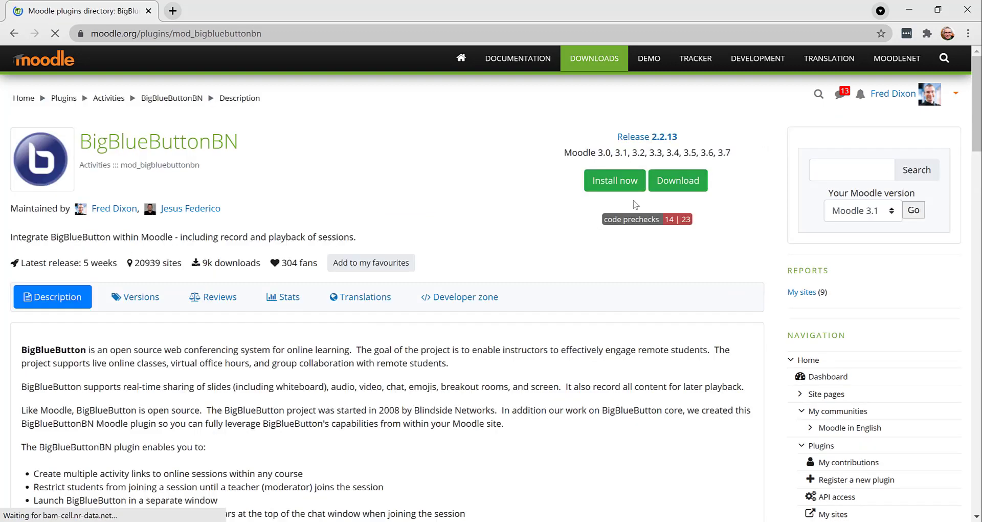
pyautogui.click(615, 180)
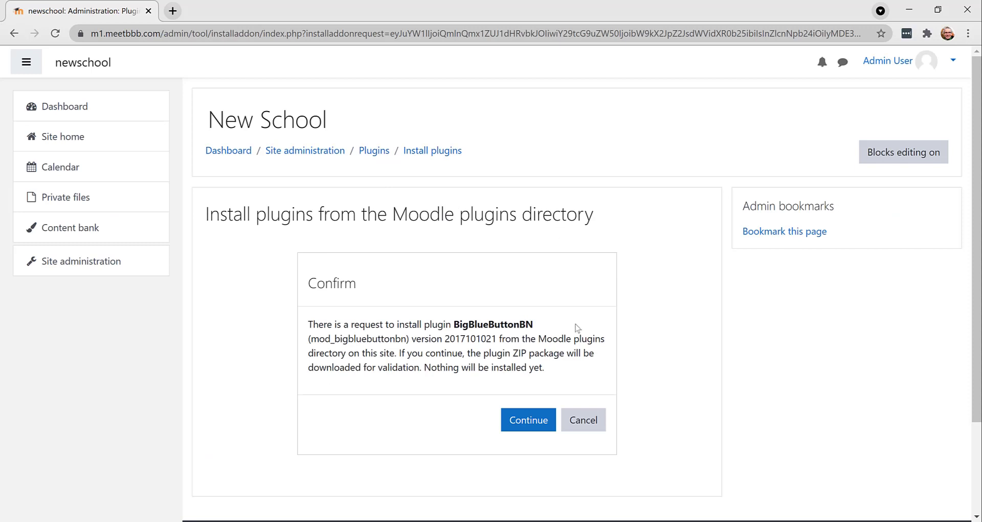
# Validate BigBlueButtonBN, pass the server checks, and upgrade the Moodle database to install it
pyautogui.click(529, 420)
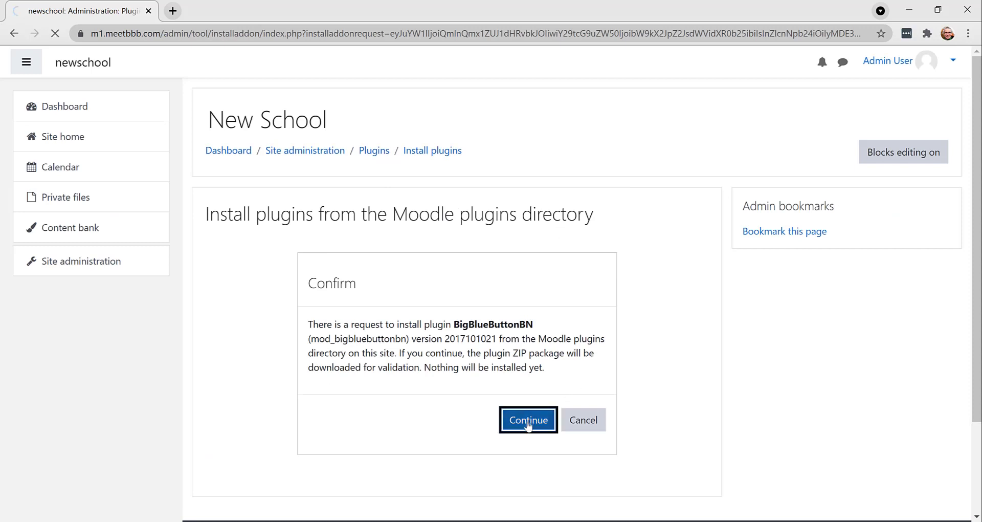
pyautogui.click(528, 420)
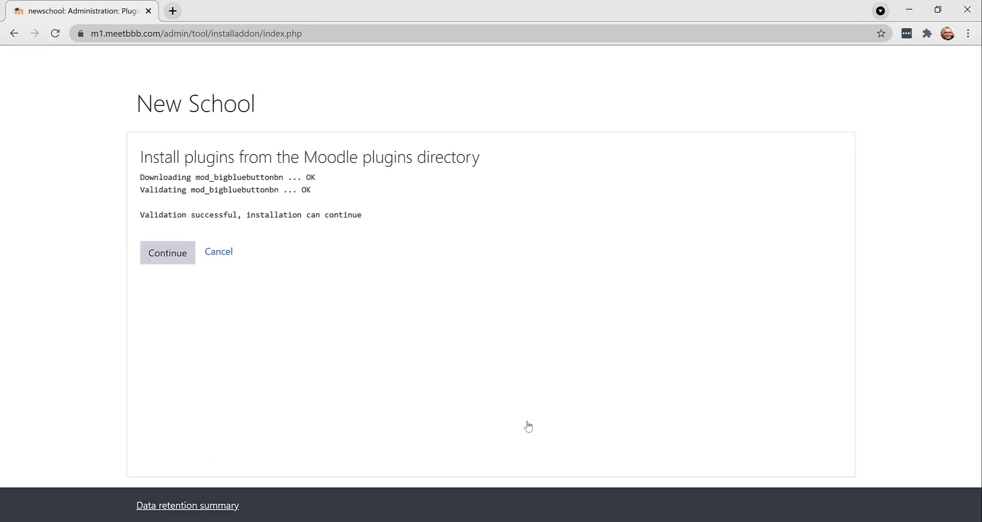
pyautogui.click(167, 252)
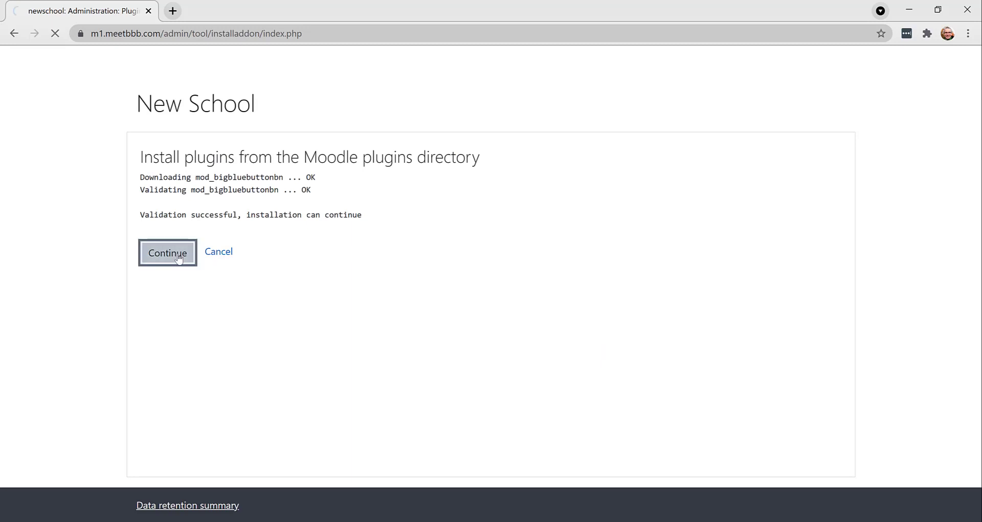
pyautogui.click(167, 252)
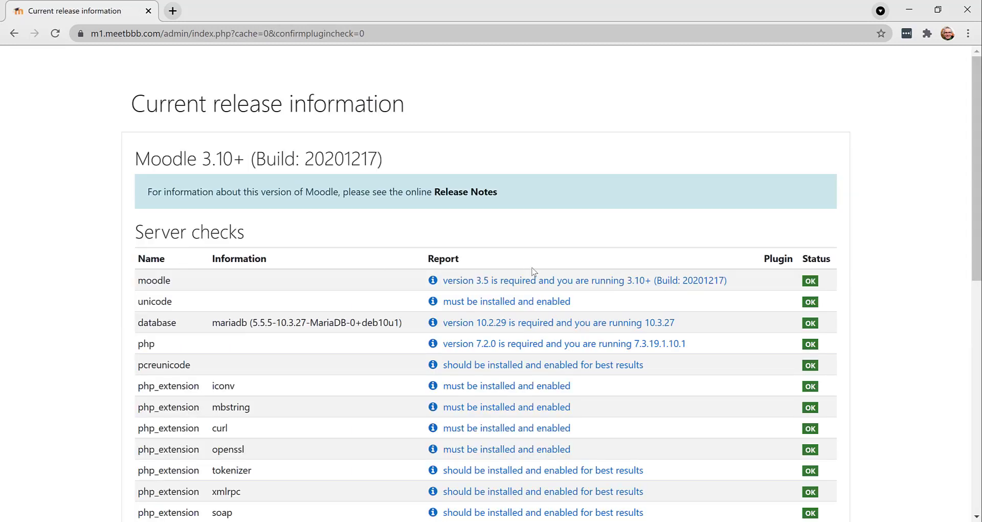
pyautogui.scroll(-3)
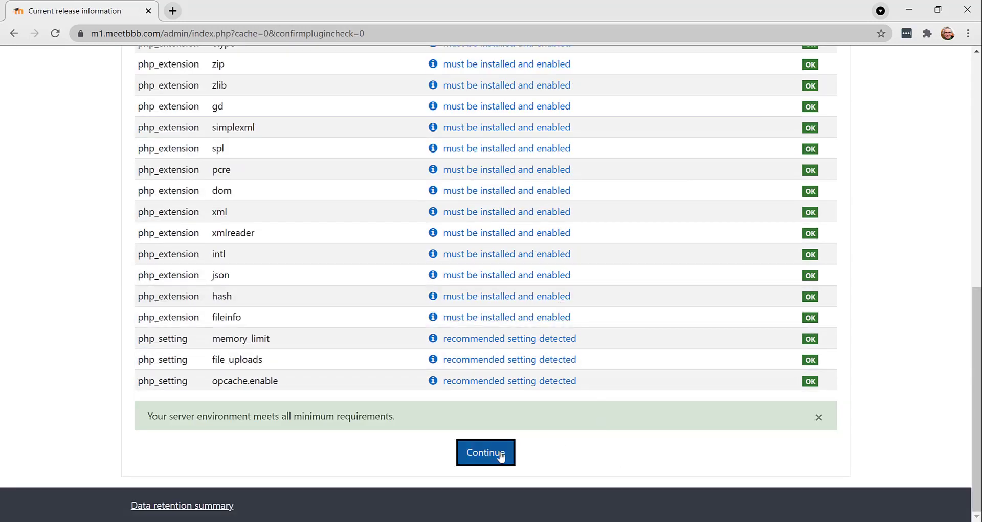
pyautogui.click(485, 452)
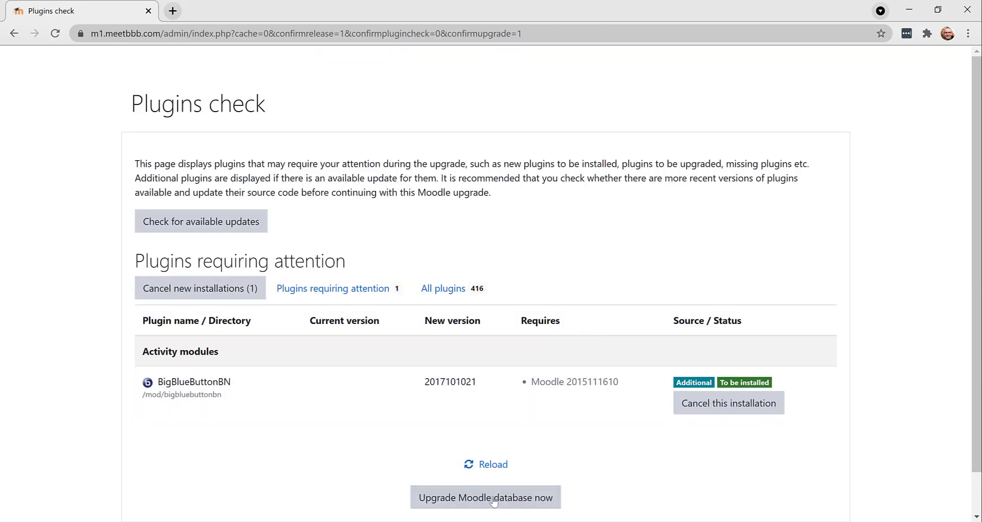
pyautogui.click(487, 496)
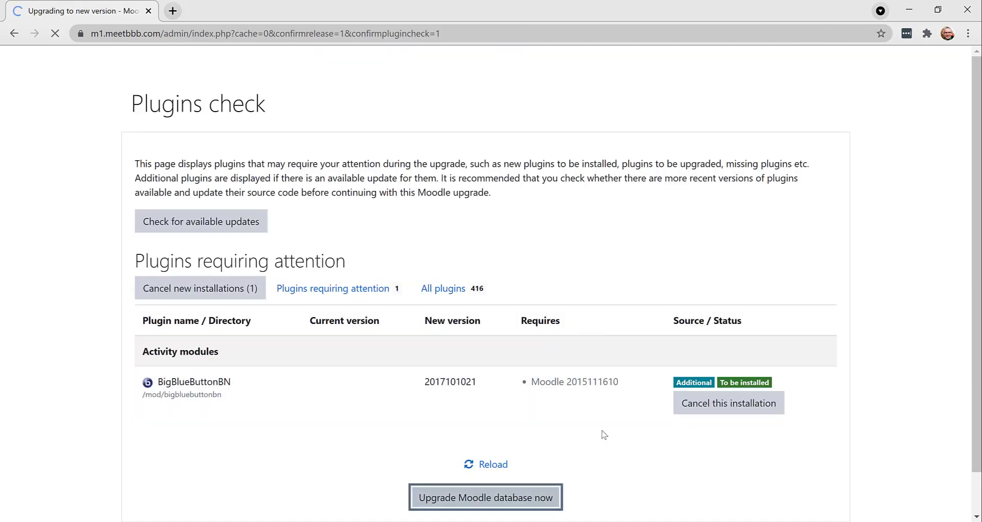
pyautogui.click(486, 497)
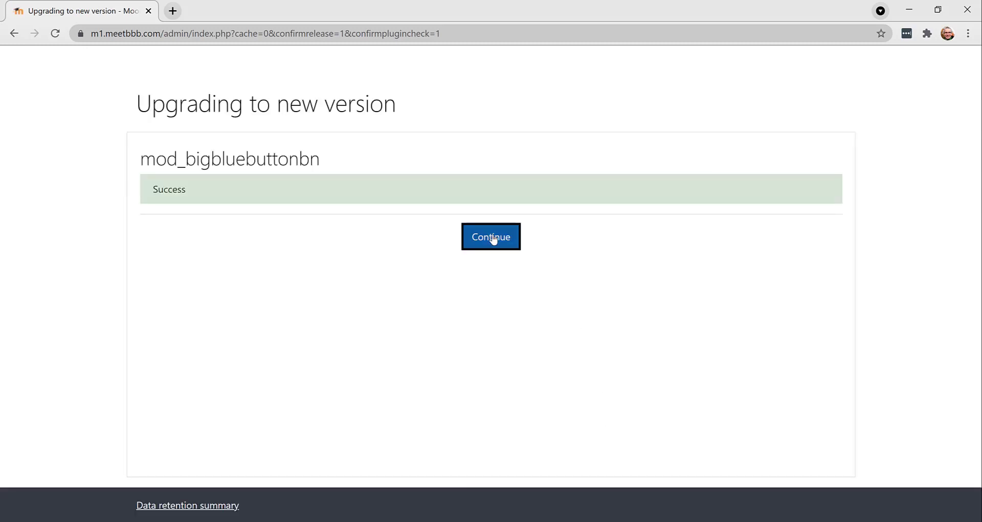
pyautogui.click(491, 236)
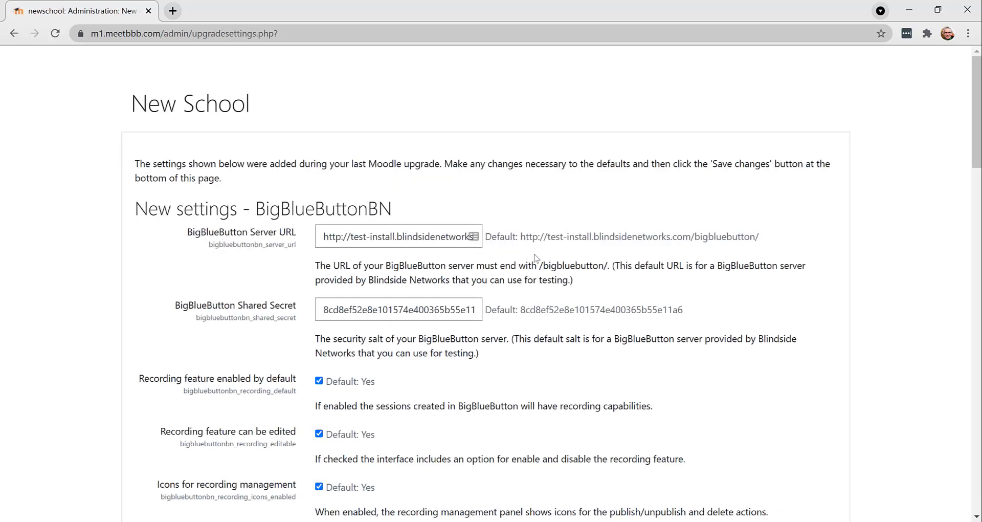
pyautogui.moveTo(518, 300)
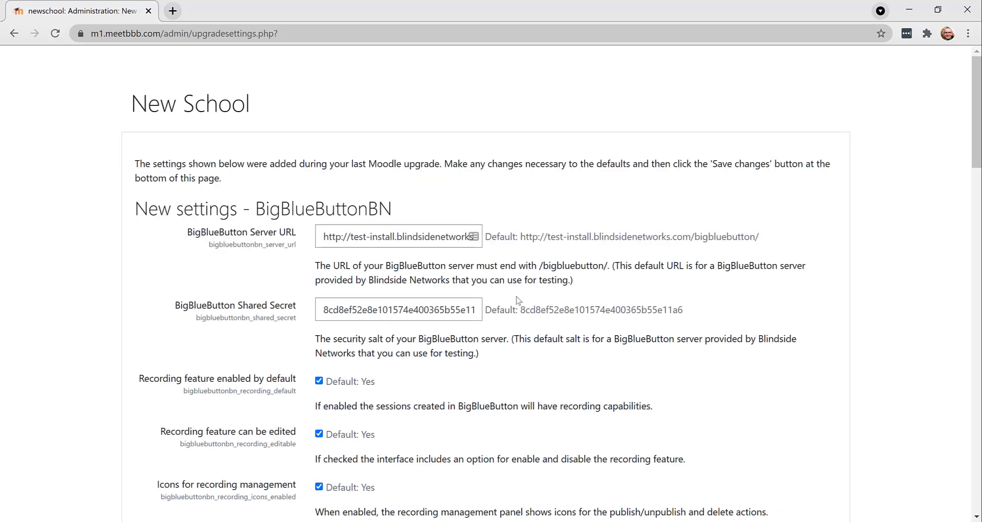
# Save the BigBlueButtonBN settings with defaults, leaving Owner as default moderator
pyautogui.scroll(-3)
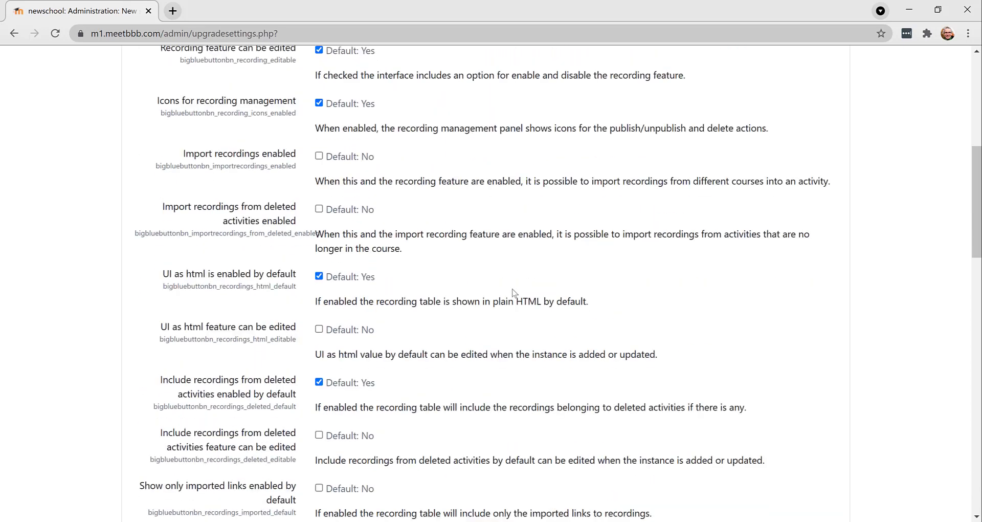
pyautogui.scroll(-3)
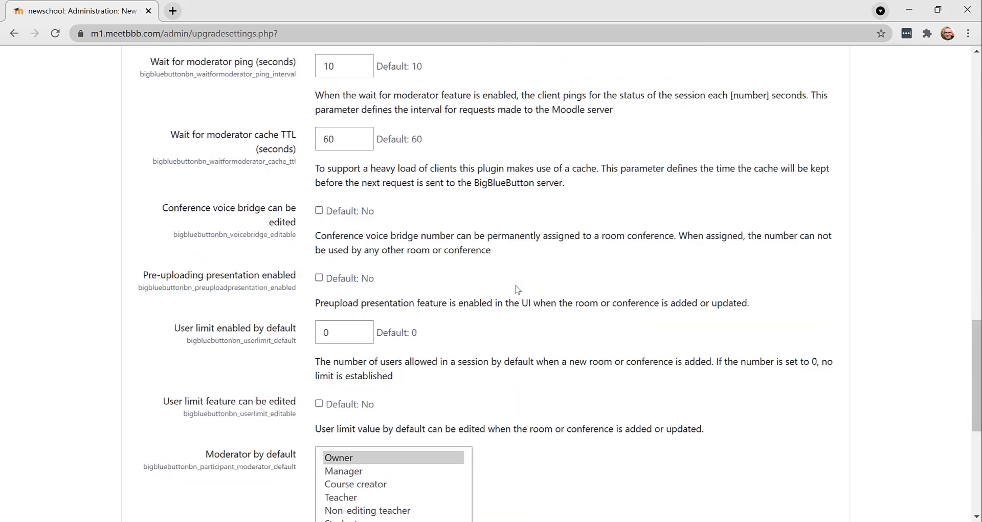
pyautogui.scroll(-3)
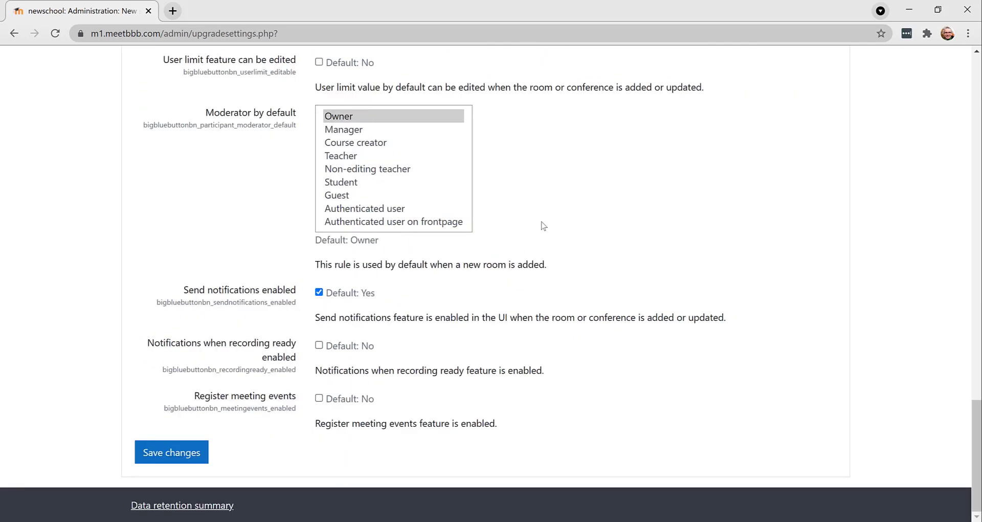
pyautogui.moveTo(345, 136)
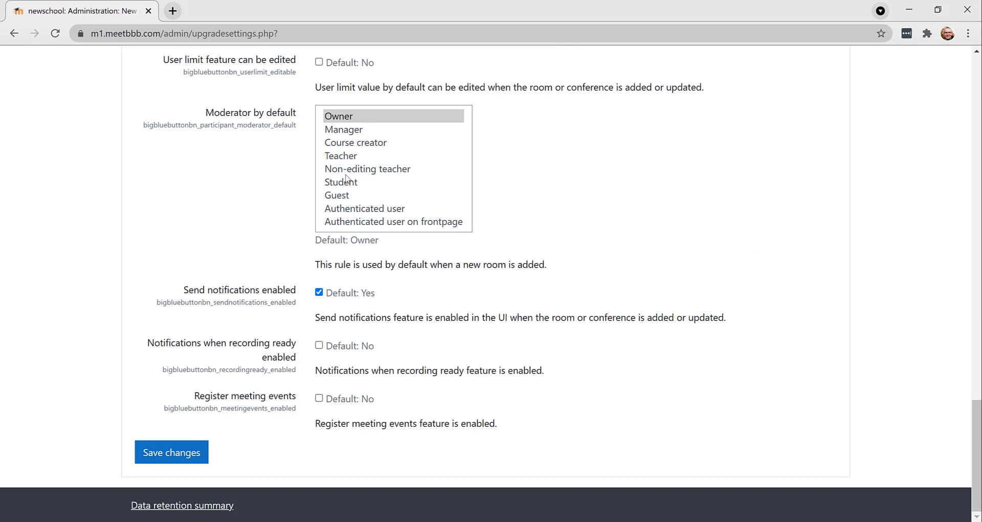
pyautogui.moveTo(351, 133)
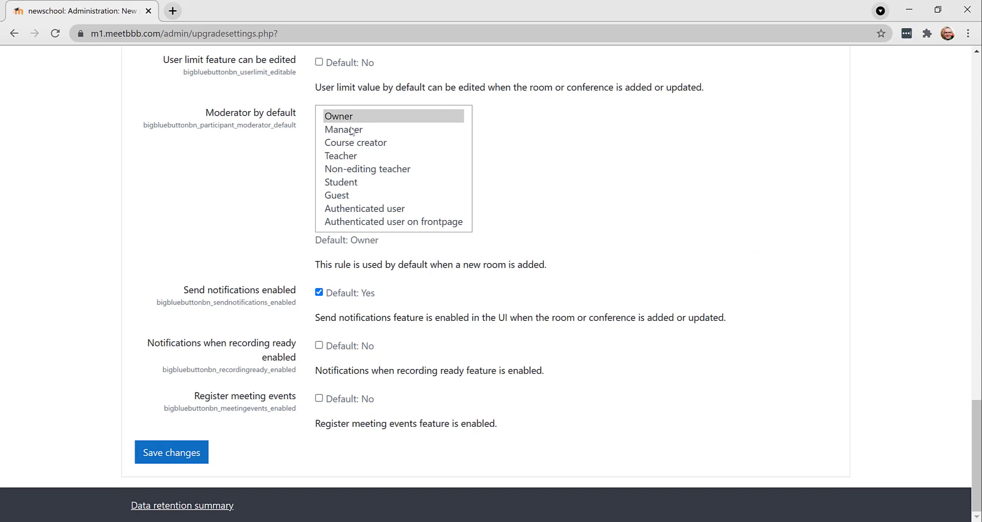
pyautogui.moveTo(173, 452)
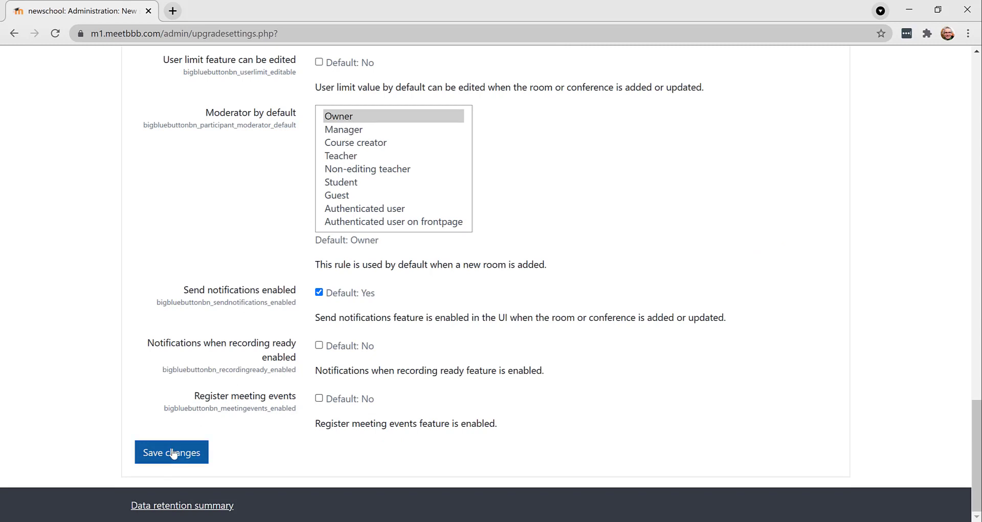
pyautogui.click(172, 452)
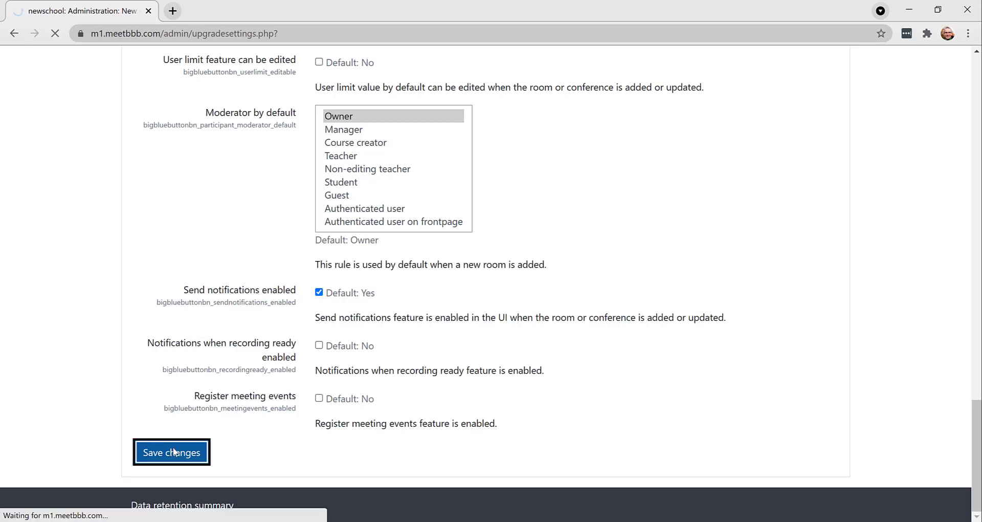
pyautogui.click(171, 453)
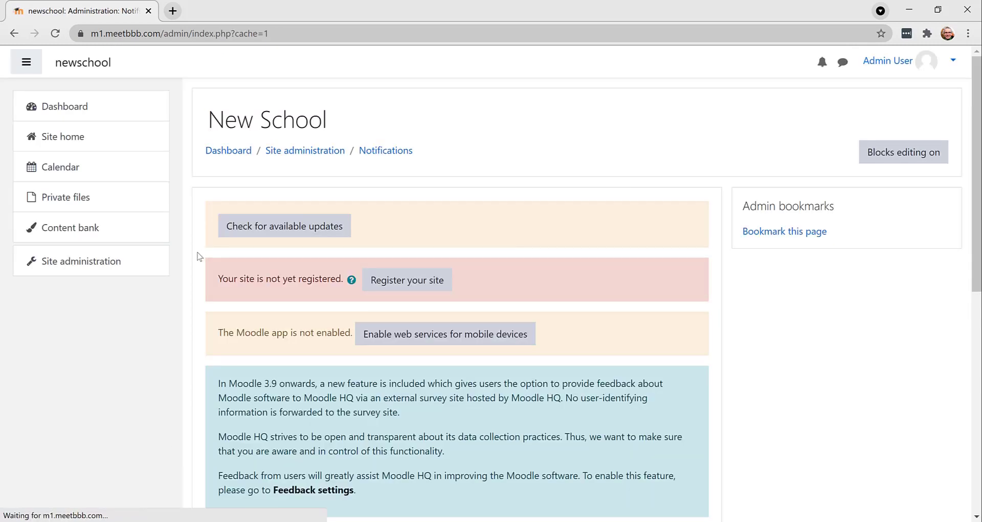
# Open Math 101 from Site home with editing on and add a BigBlueButtonBN activity to General
pyautogui.click(62, 137)
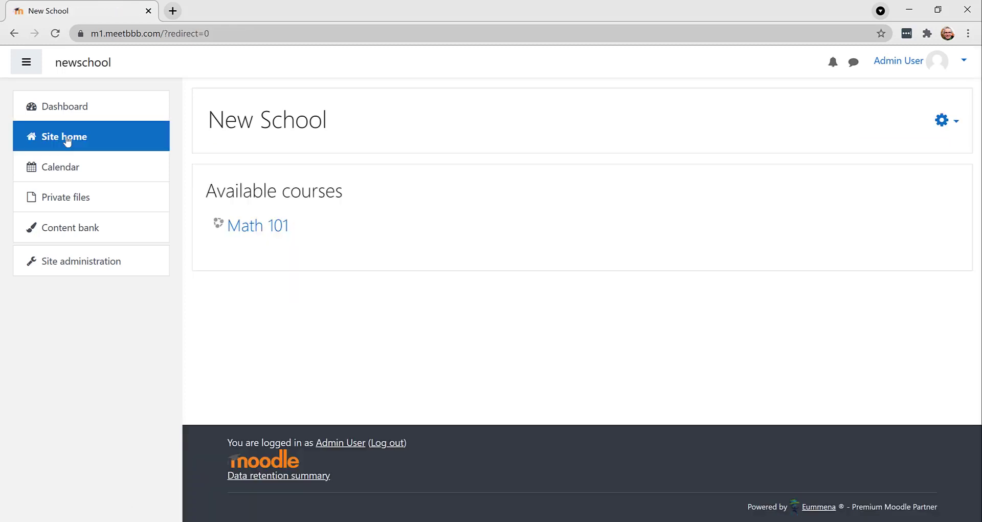
pyautogui.click(257, 225)
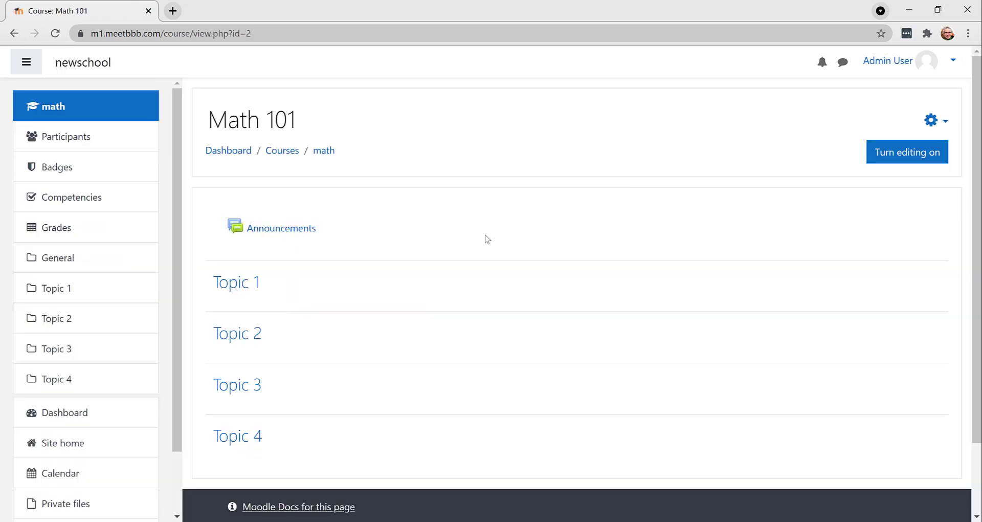
pyautogui.click(907, 152)
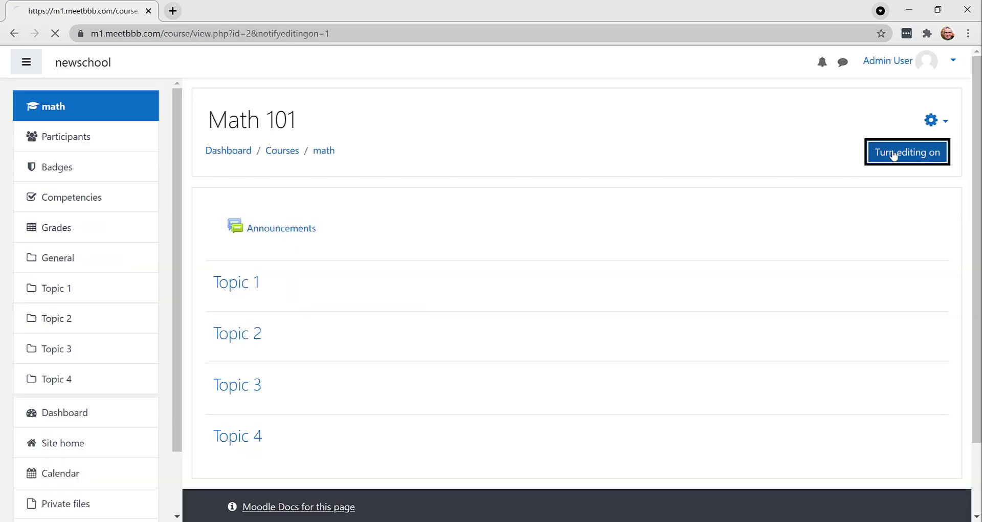
pyautogui.click(908, 152)
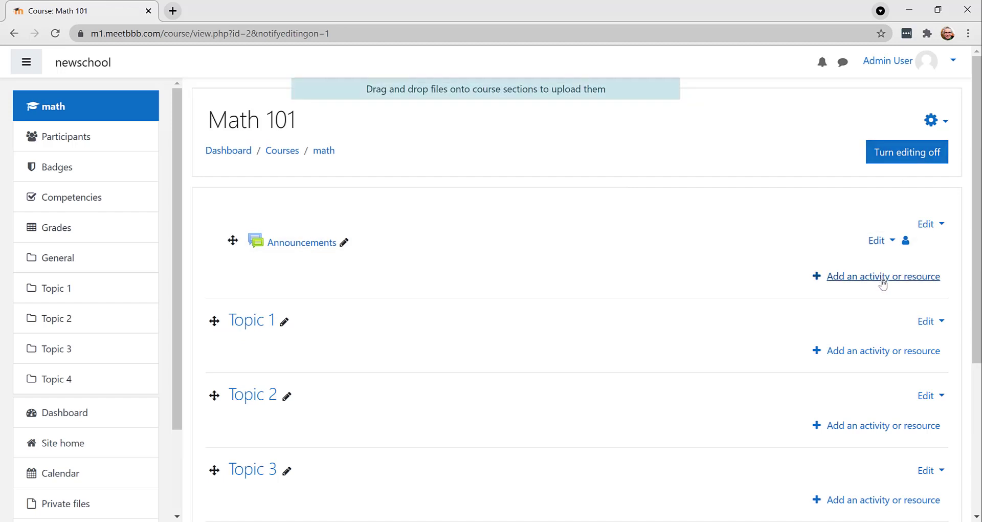
pyautogui.click(883, 276)
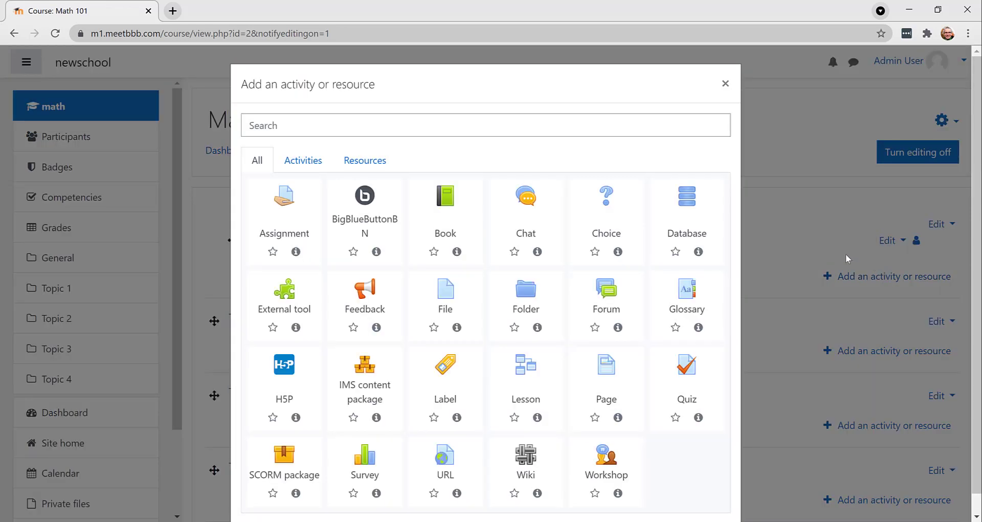
pyautogui.moveTo(365, 197)
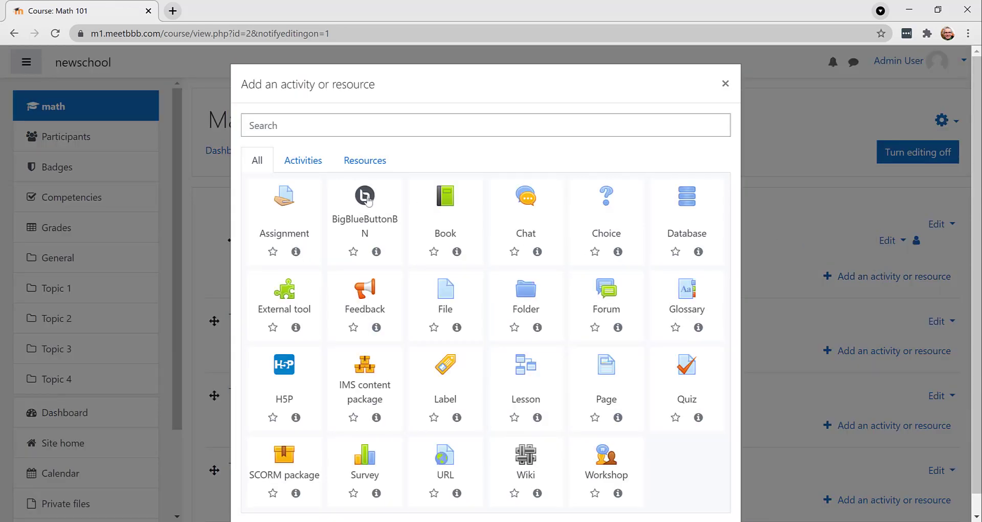
pyautogui.click(365, 196)
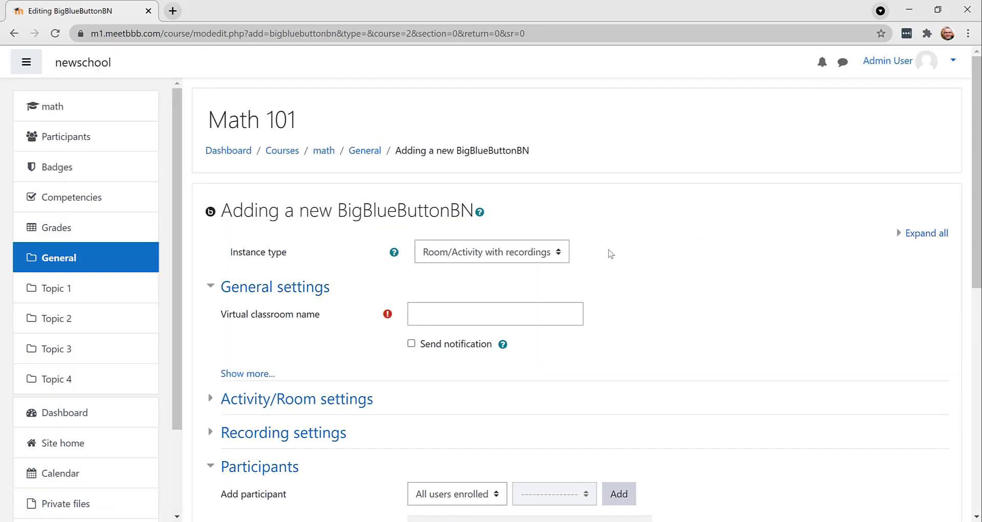
# Name the virtual classroom 'Evening Classes' and save and display it
pyautogui.click(495, 315)
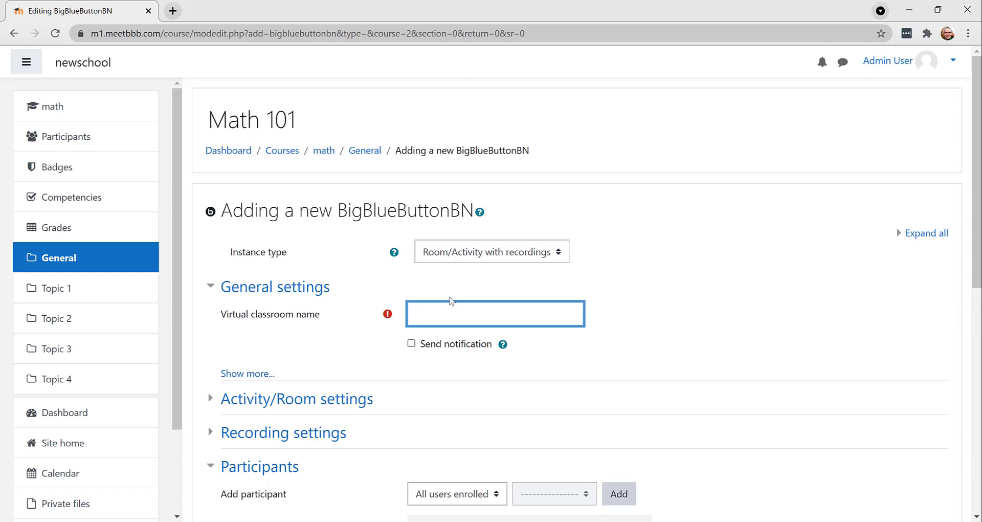
pyautogui.write('Evening')
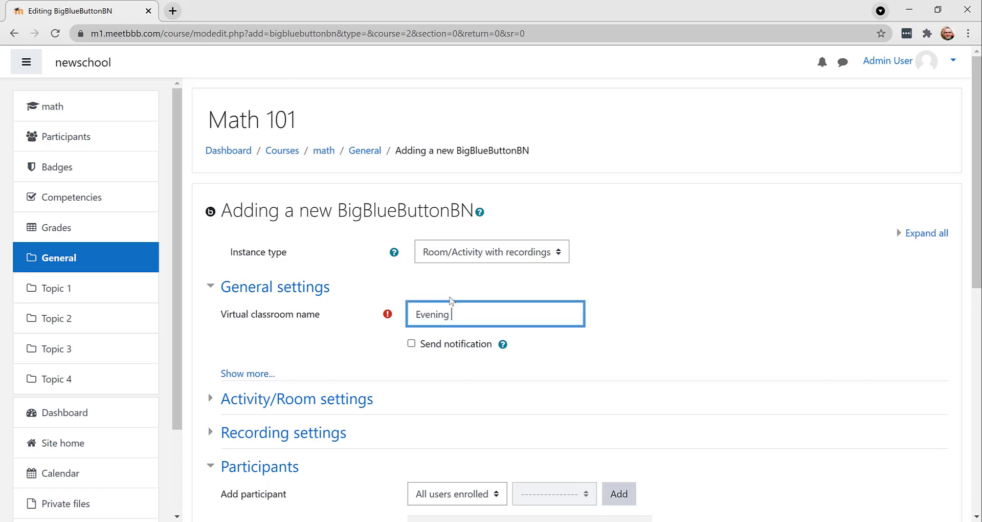
pyautogui.write('Classes')
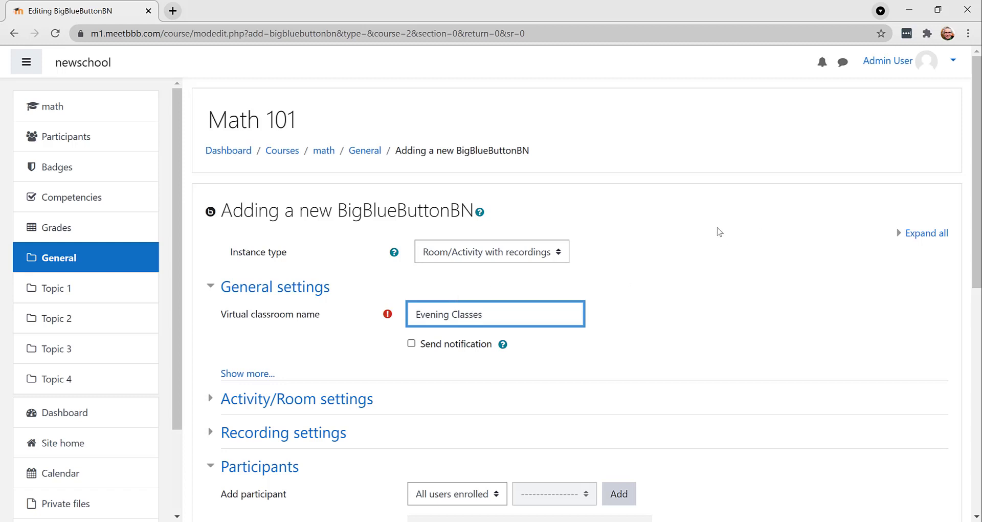
pyautogui.scroll(-3)
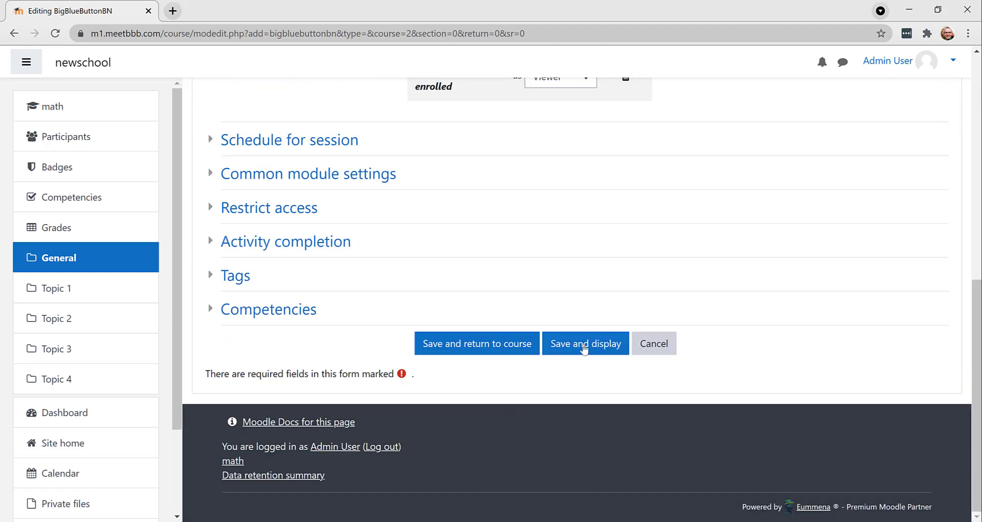
pyautogui.click(586, 343)
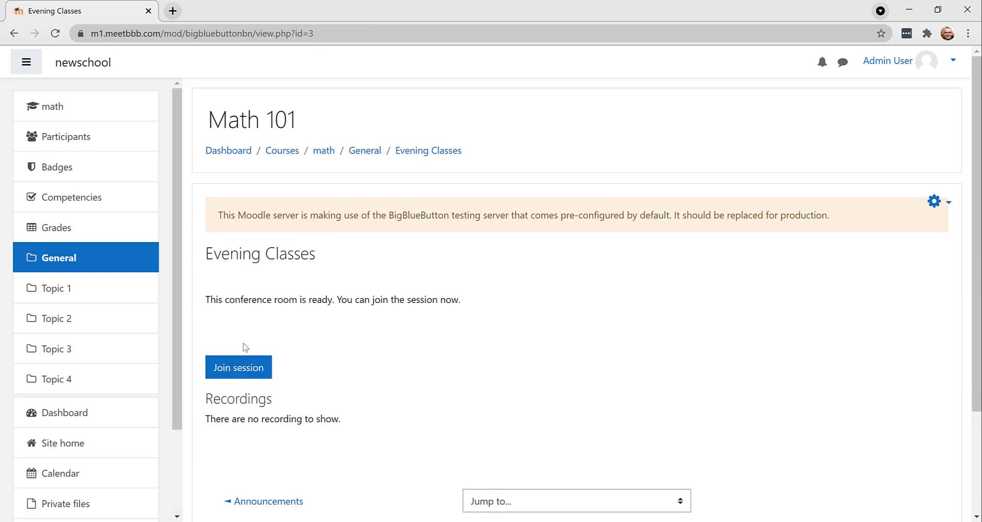
# Join the Evening Classes session and confirm the echo test so audio connects
pyautogui.click(238, 367)
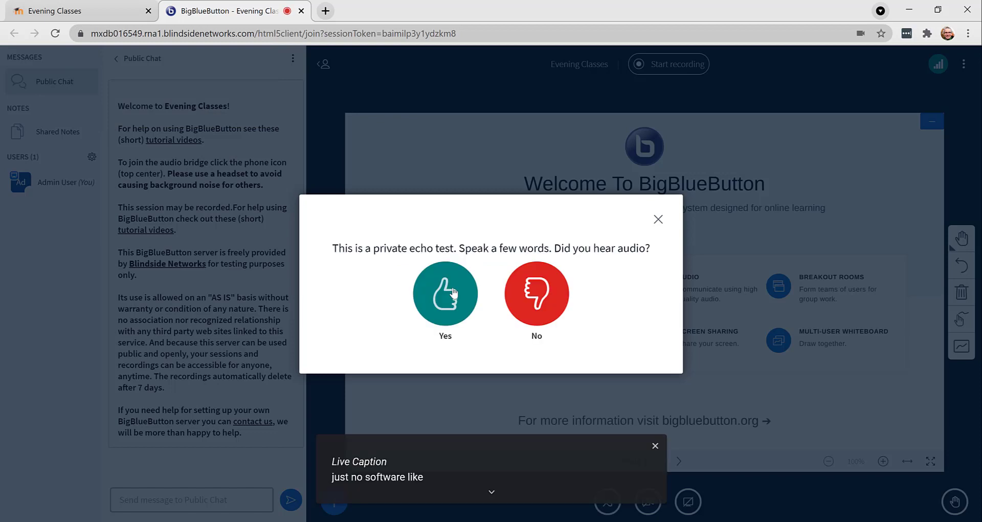
pyautogui.click(445, 293)
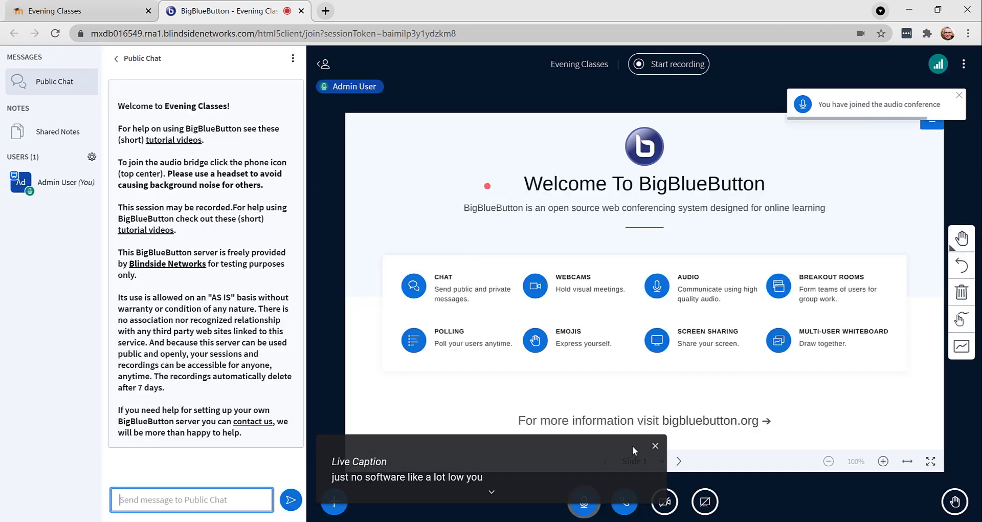
pyautogui.click(655, 446)
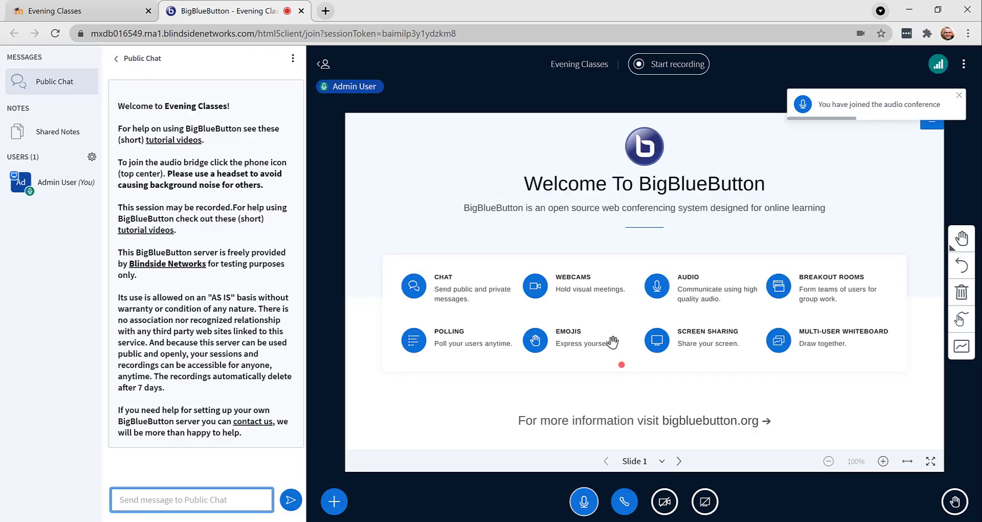
pyautogui.moveTo(613, 342)
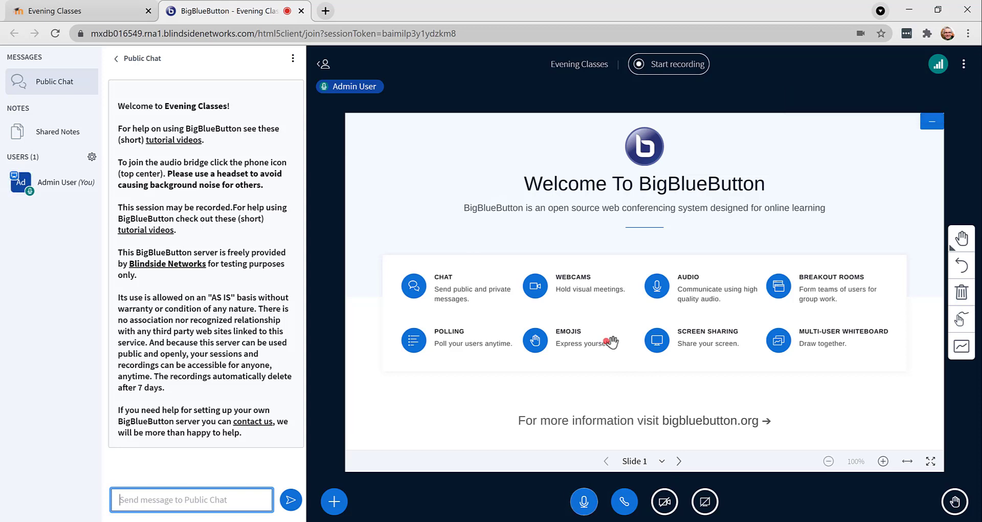
pyautogui.moveTo(613, 341)
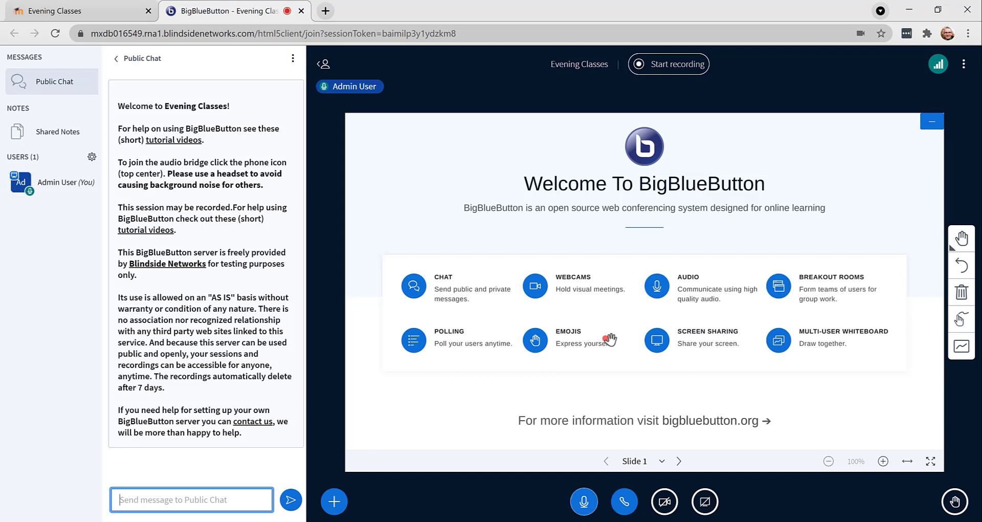
# Start and confirm recording of the Evening Classes session
pyautogui.click(333, 502)
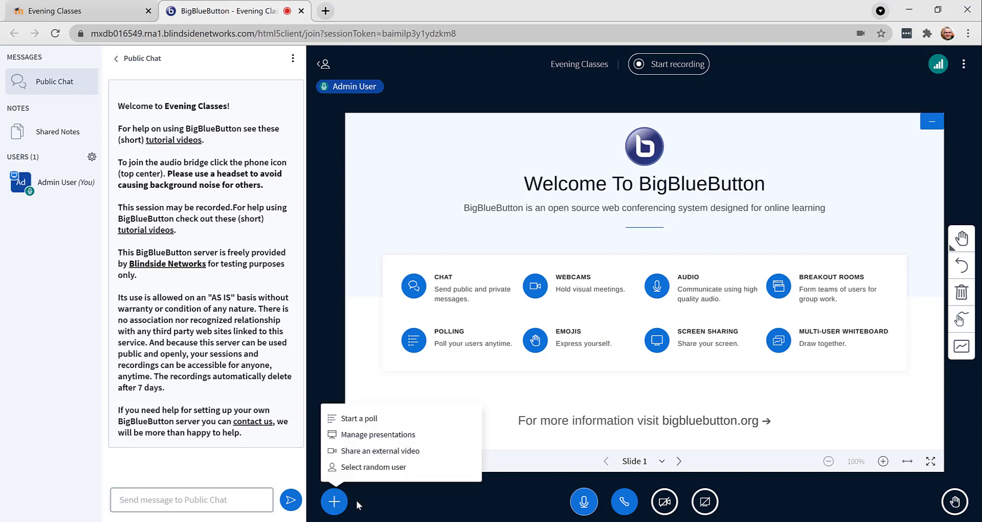
pyautogui.click(669, 64)
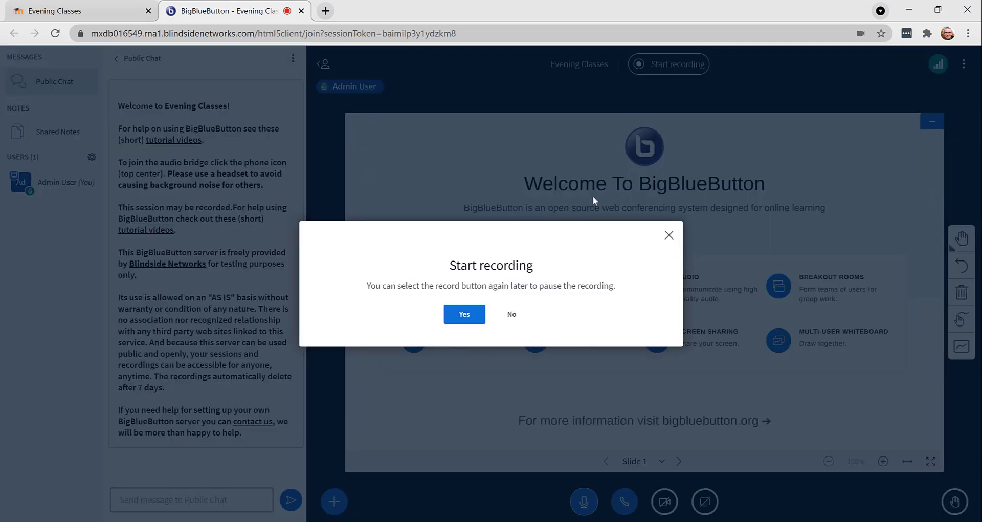
pyautogui.click(465, 314)
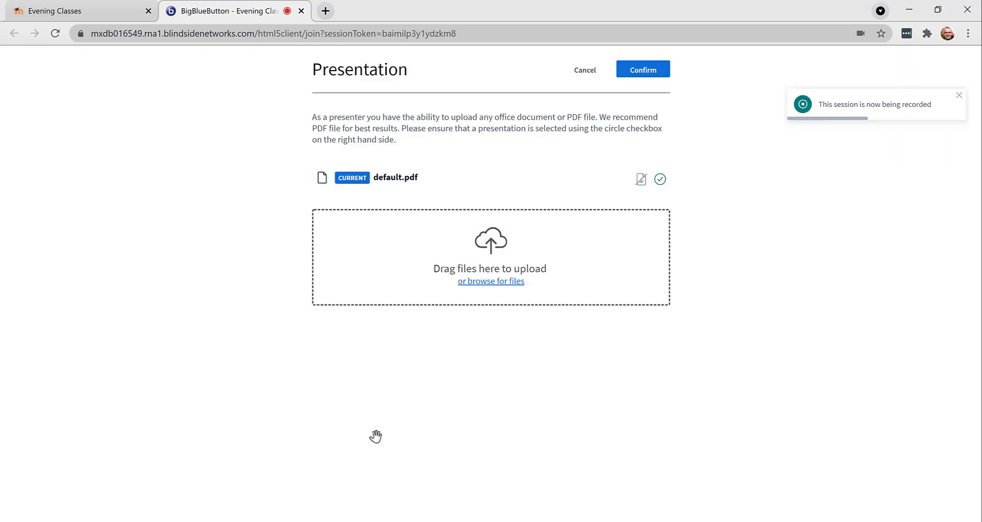
# Upload the BigBlueButton World 2021 file as a presentation
pyautogui.click(492, 281)
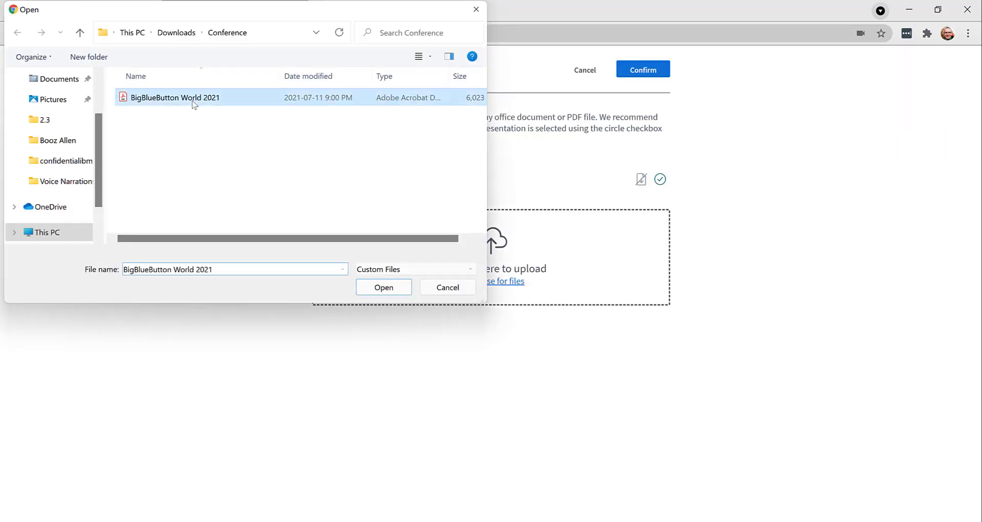
pyautogui.click(384, 287)
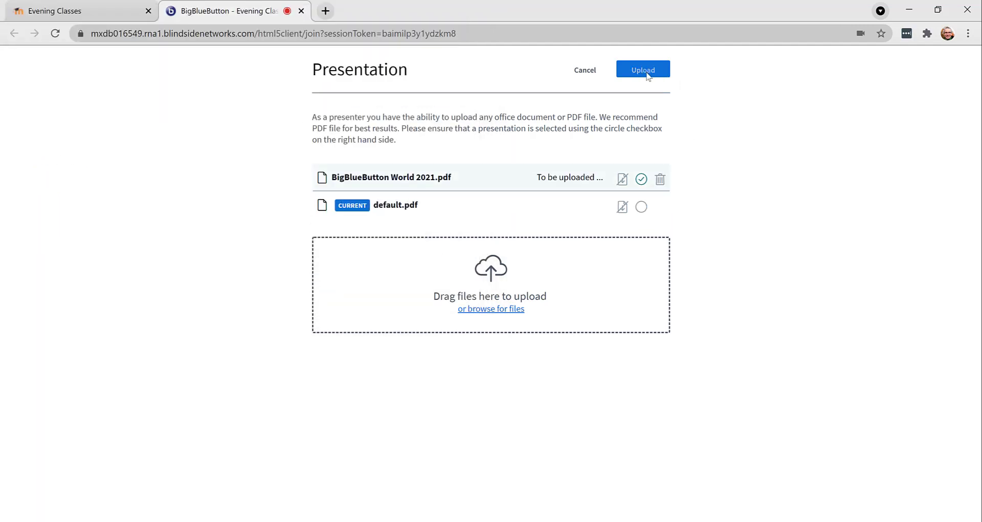
pyautogui.click(642, 69)
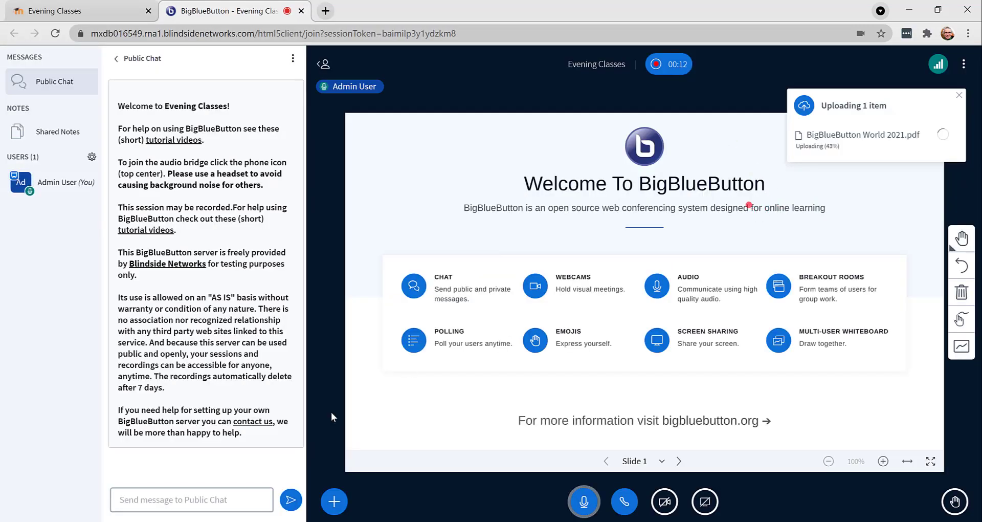
# Write 'This is some shared notes' in Shared Notes and post 'Hi everyhone' in Public Chat
pyautogui.click(58, 132)
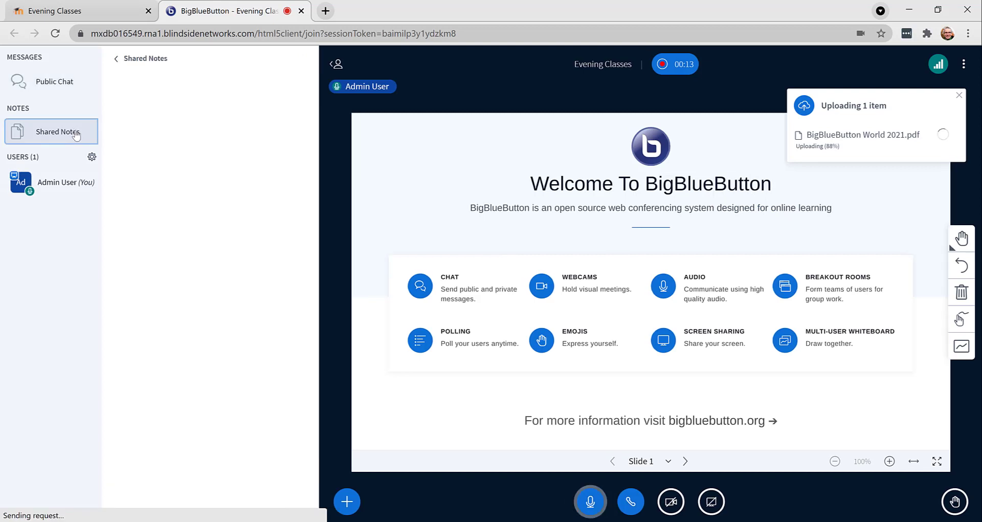
pyautogui.click(51, 131)
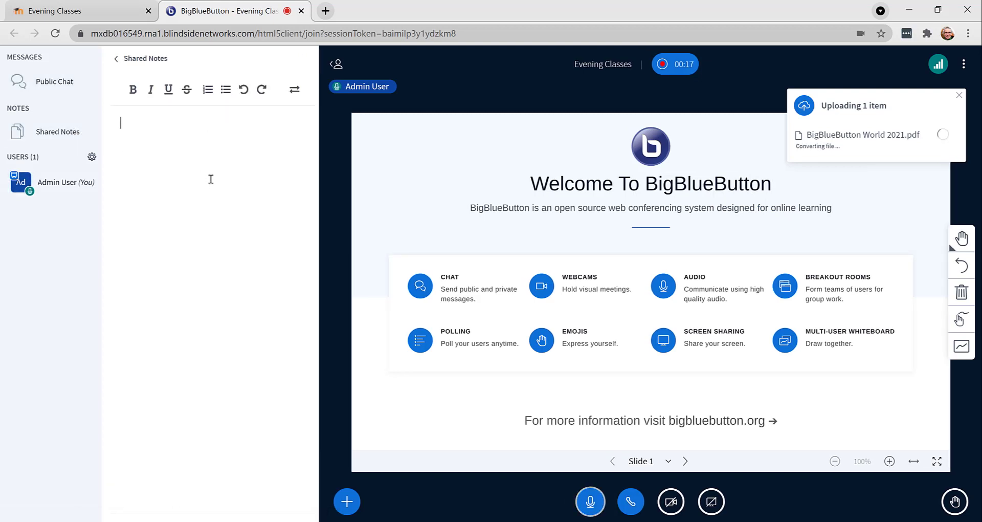
pyautogui.write('This is some shared notes')
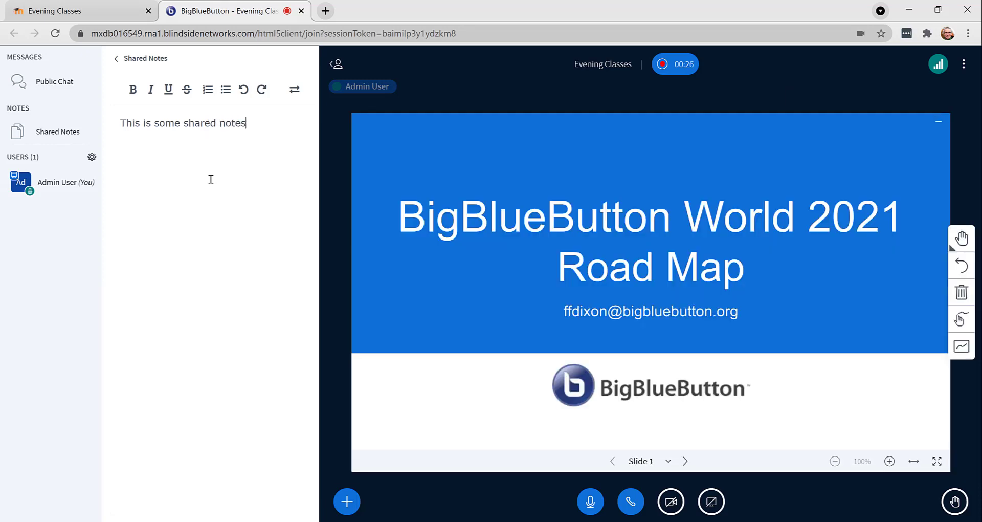
pyautogui.click(54, 82)
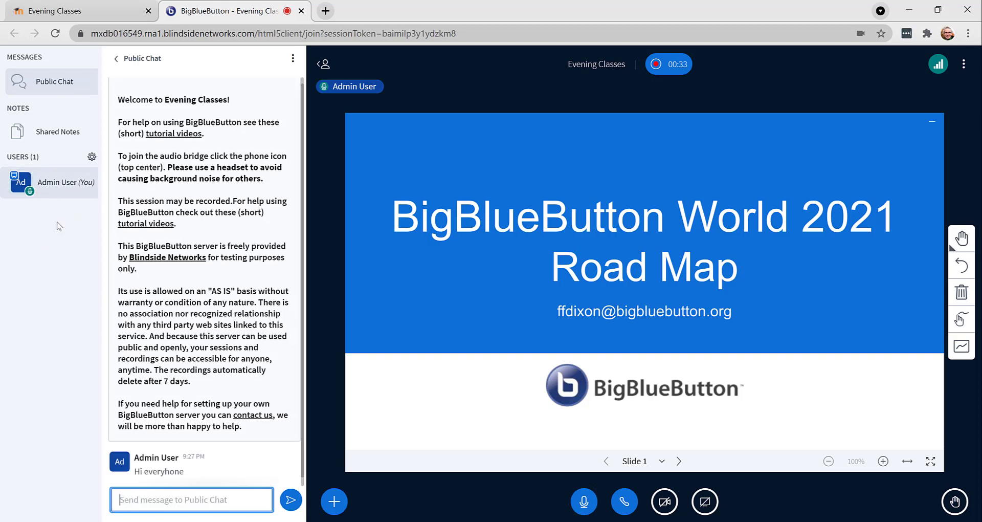
pyautogui.moveTo(65, 211)
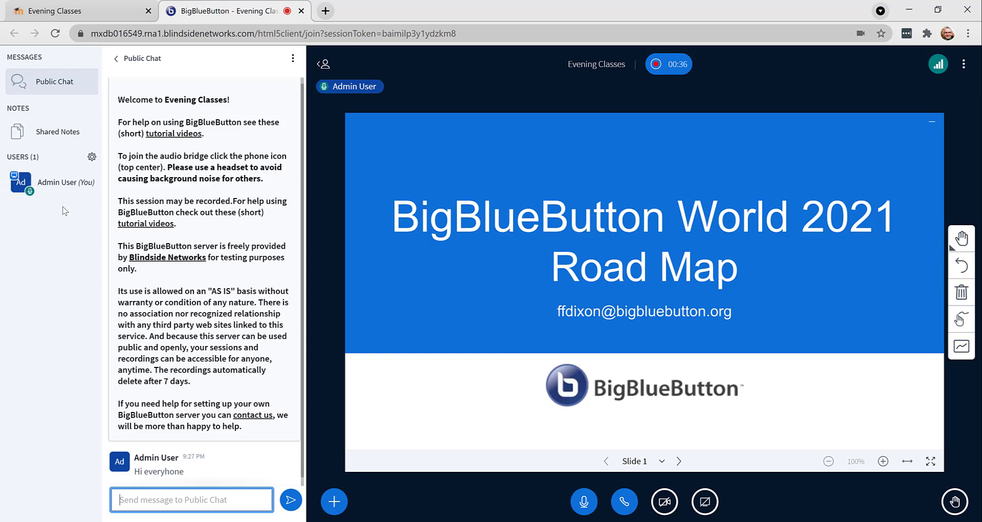
pyautogui.moveTo(731, 385)
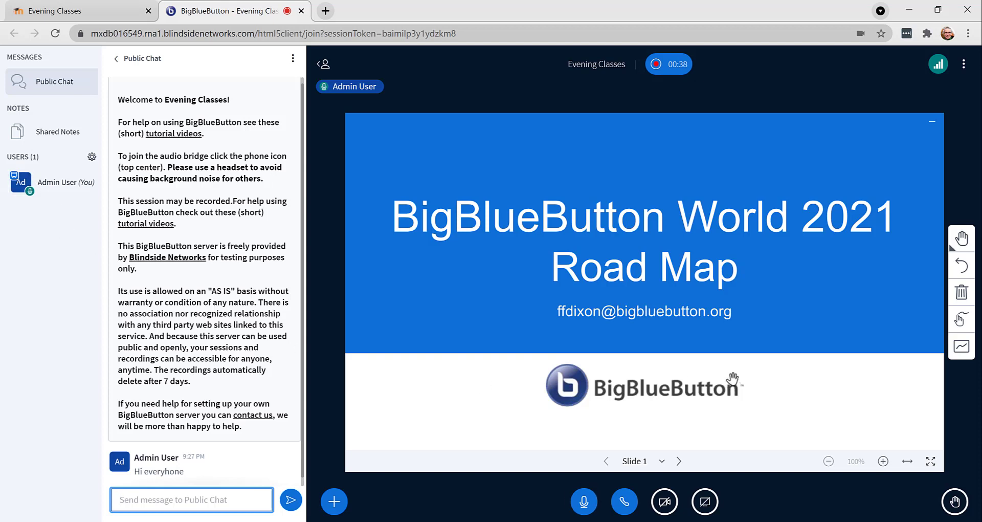
# Advance the presentation to slide 6 and share the webcam after allowing camera access
pyautogui.click(679, 461)
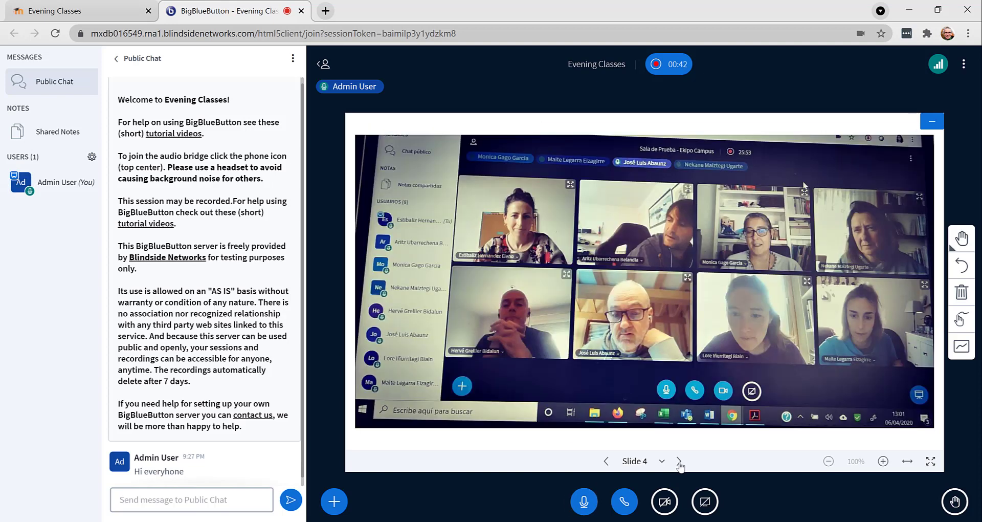
pyautogui.click(679, 461)
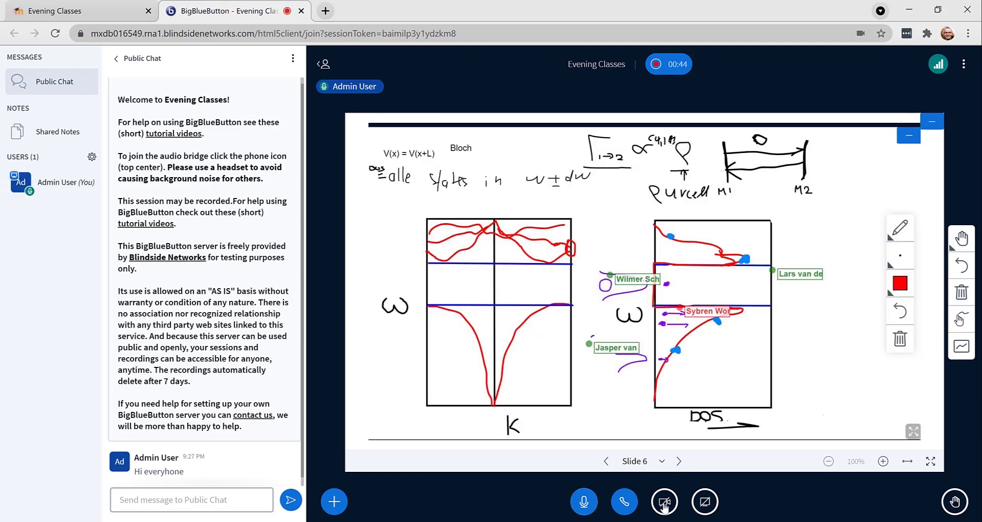
pyautogui.click(665, 501)
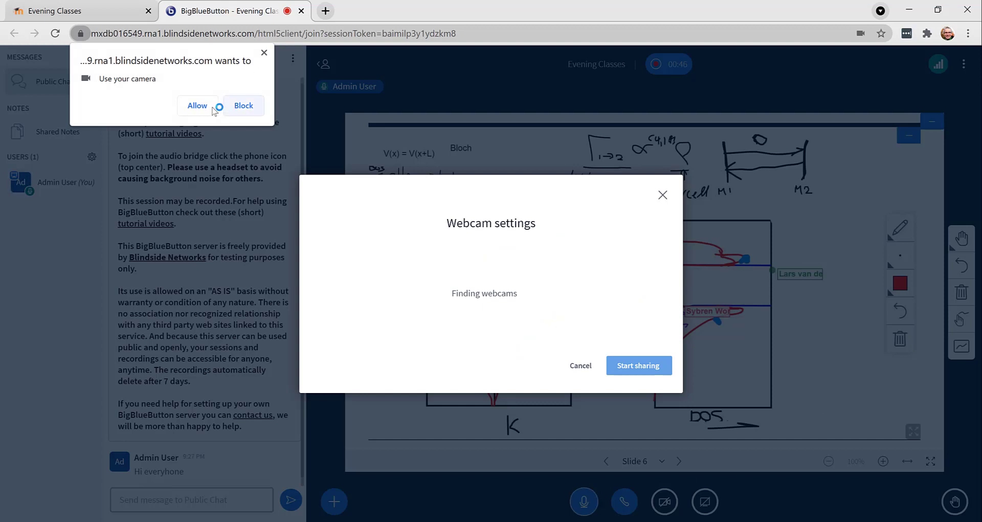
pyautogui.click(197, 105)
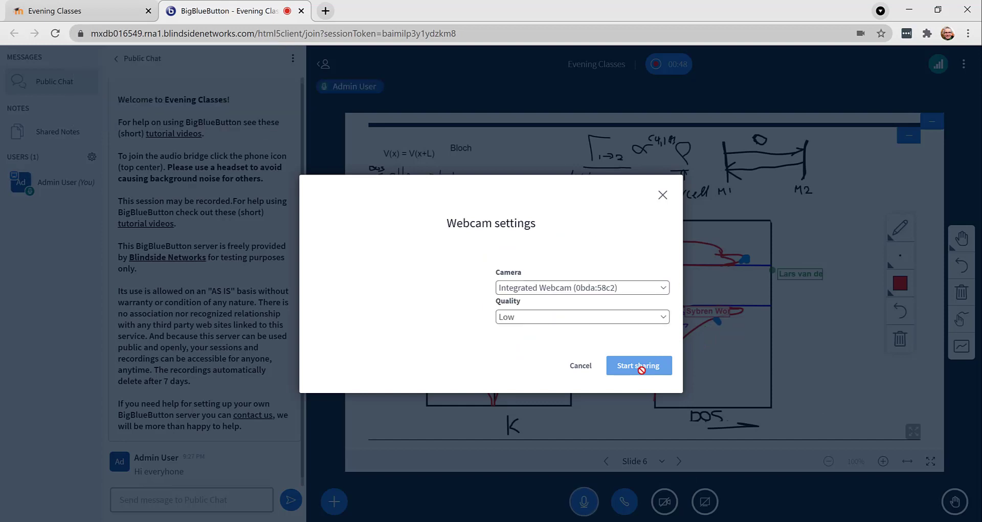
pyautogui.click(639, 366)
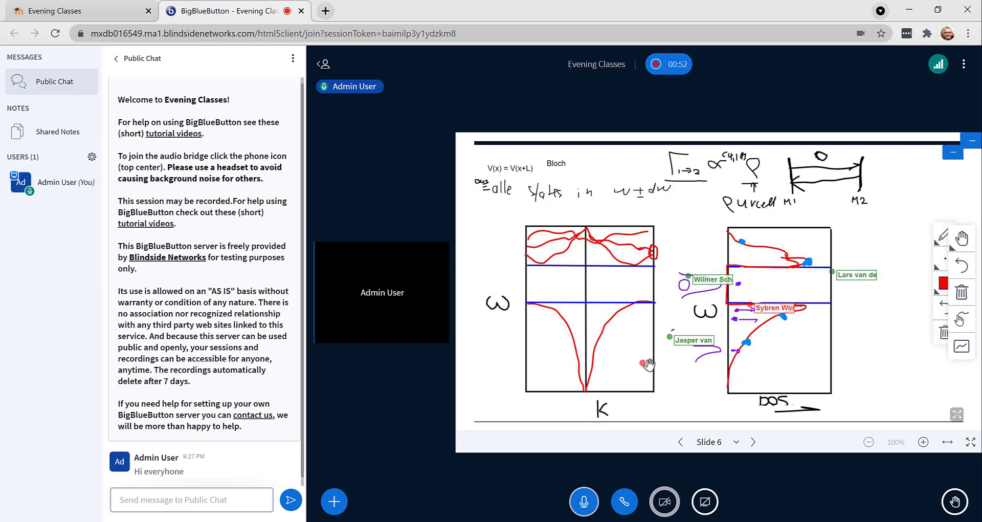
# Start an A/B/C/D poll and publish its zero-response results onto slide 6
pyautogui.click(334, 502)
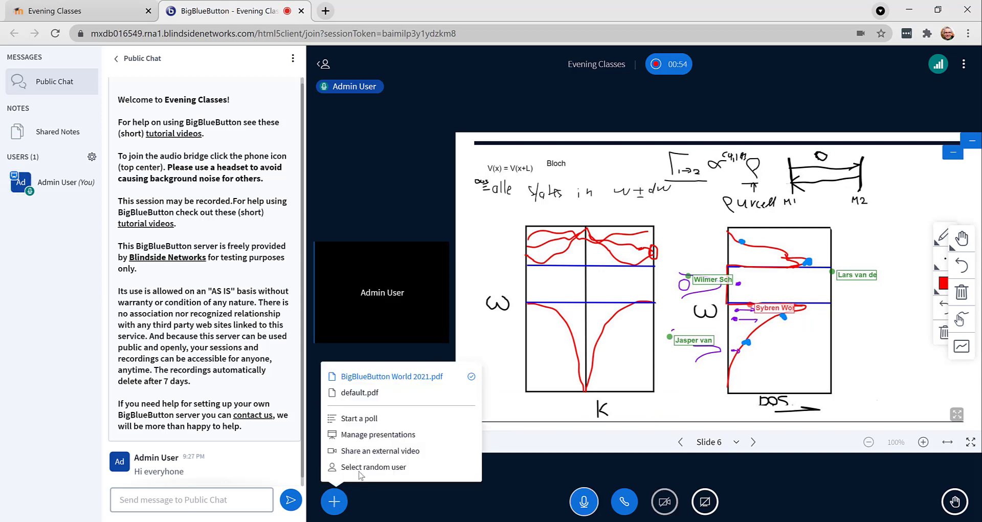
pyautogui.click(359, 418)
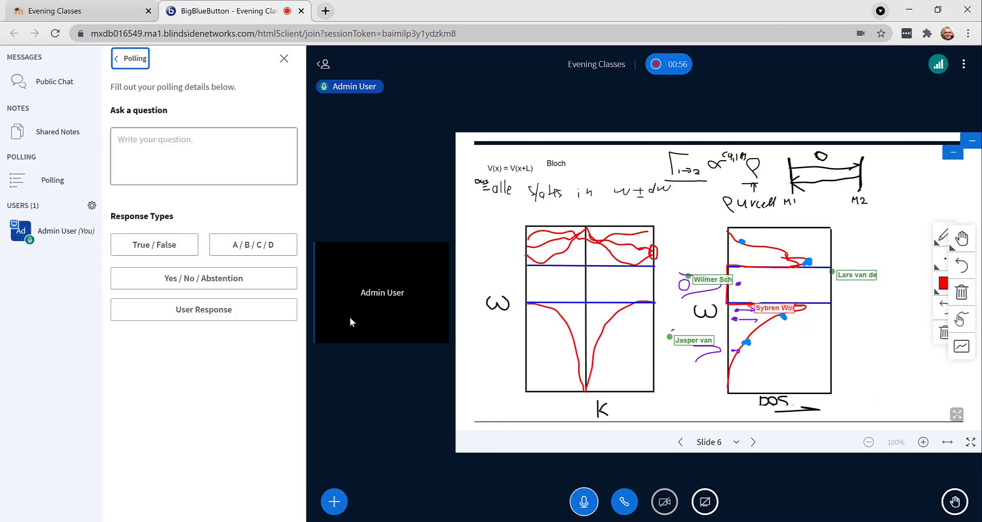
pyautogui.click(253, 245)
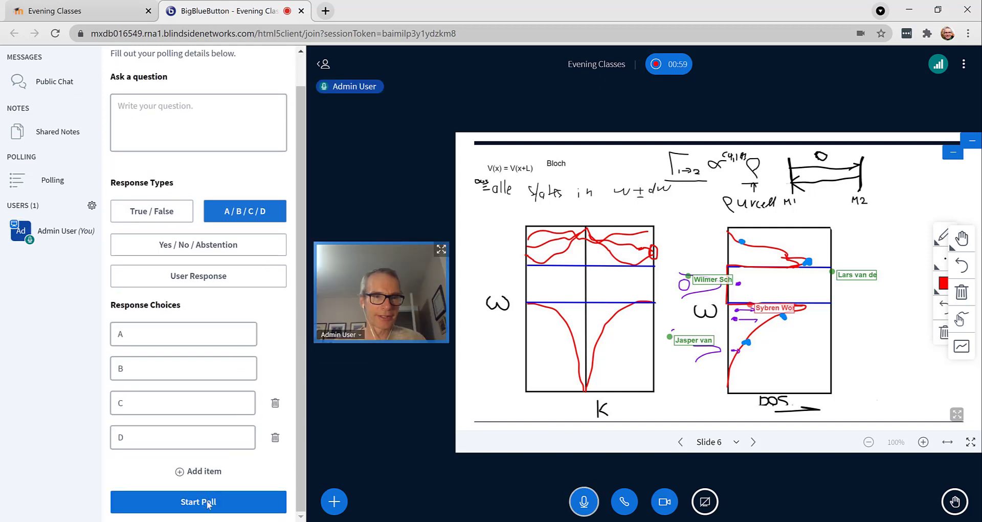
pyautogui.click(198, 502)
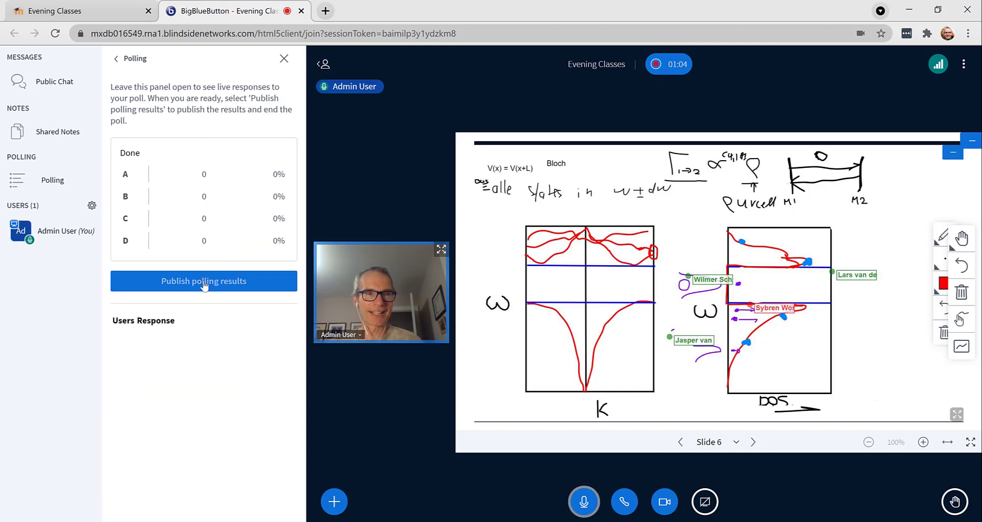
pyautogui.click(204, 280)
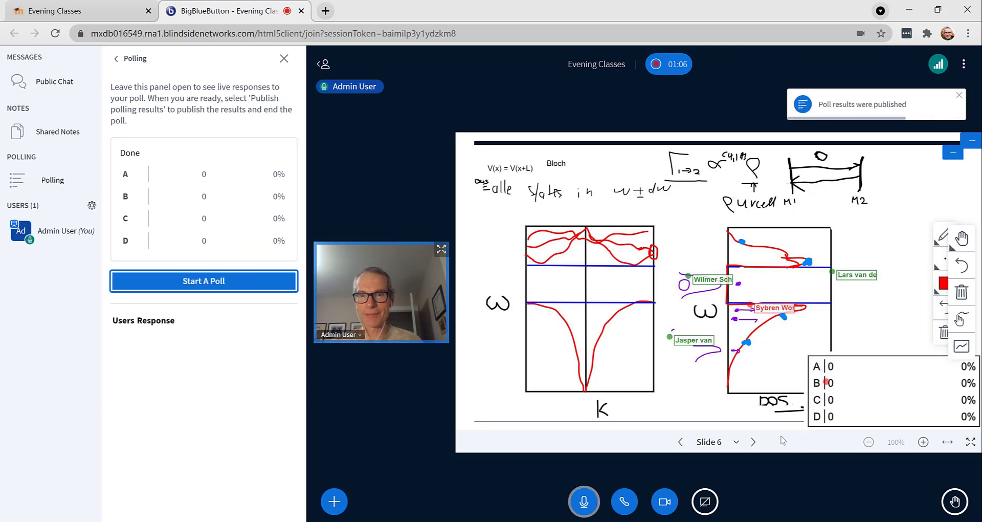
# Step through the later slides to slide 15, 'empowering the world's educators'
pyautogui.click(753, 442)
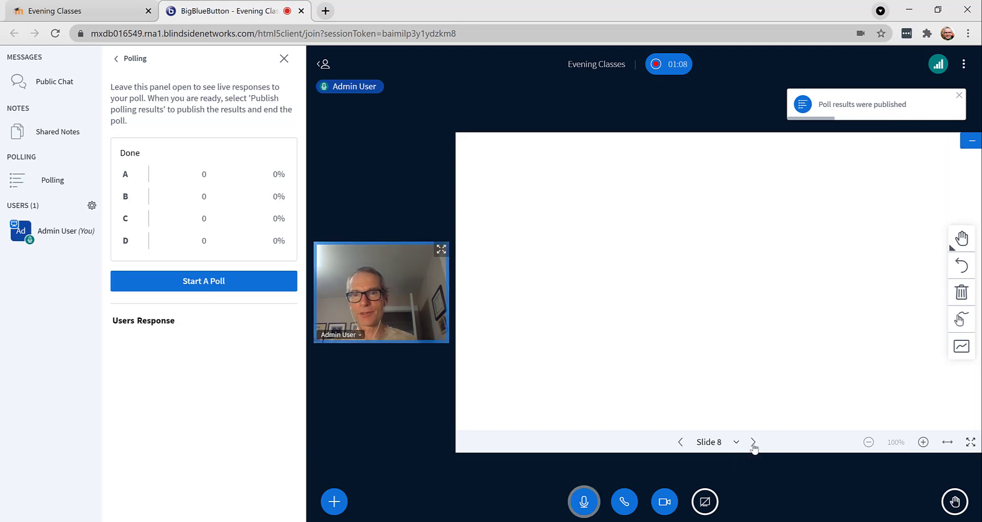
pyautogui.click(754, 442)
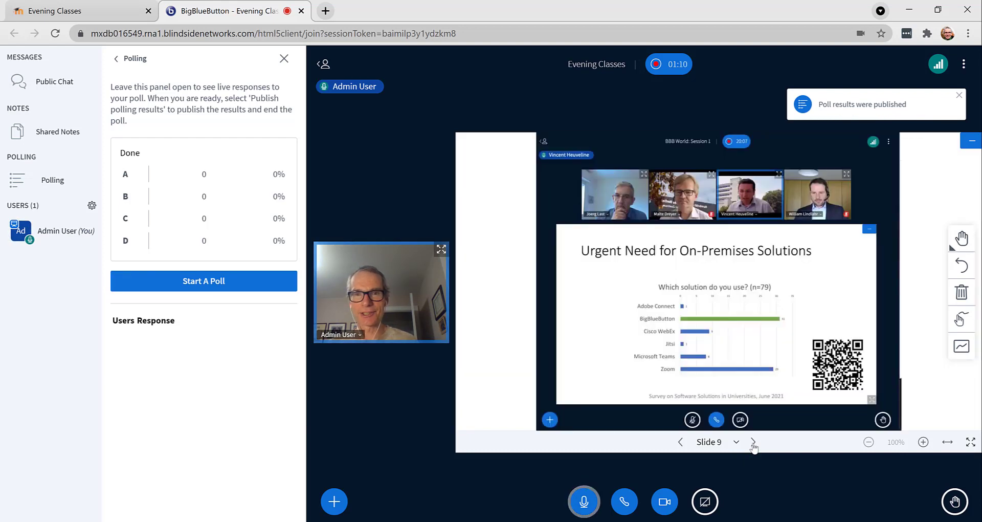
pyautogui.click(754, 442)
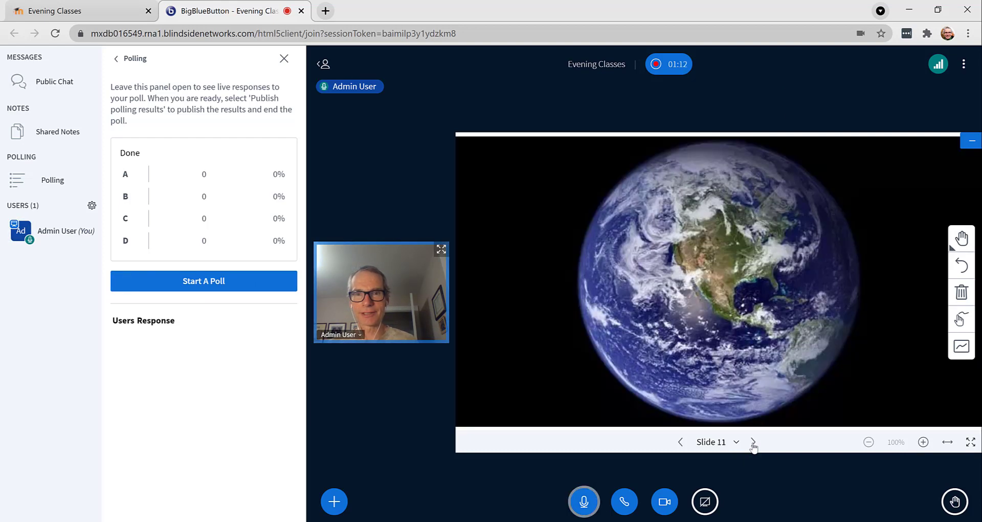
pyautogui.click(754, 442)
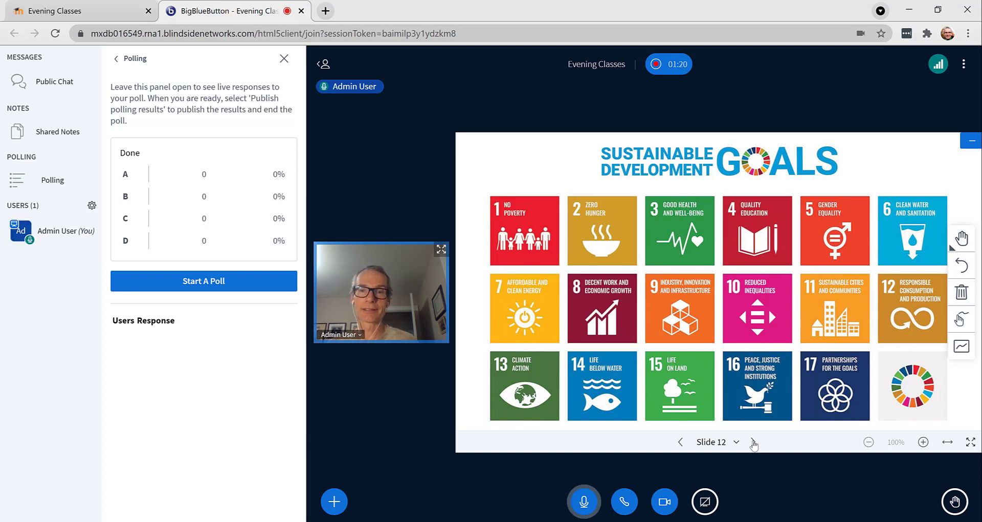
pyautogui.click(753, 443)
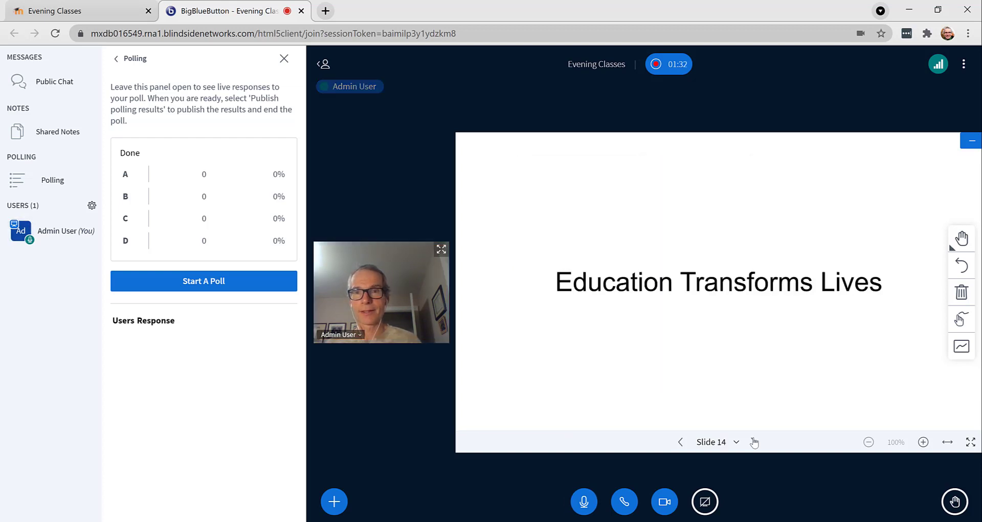
pyautogui.click(755, 442)
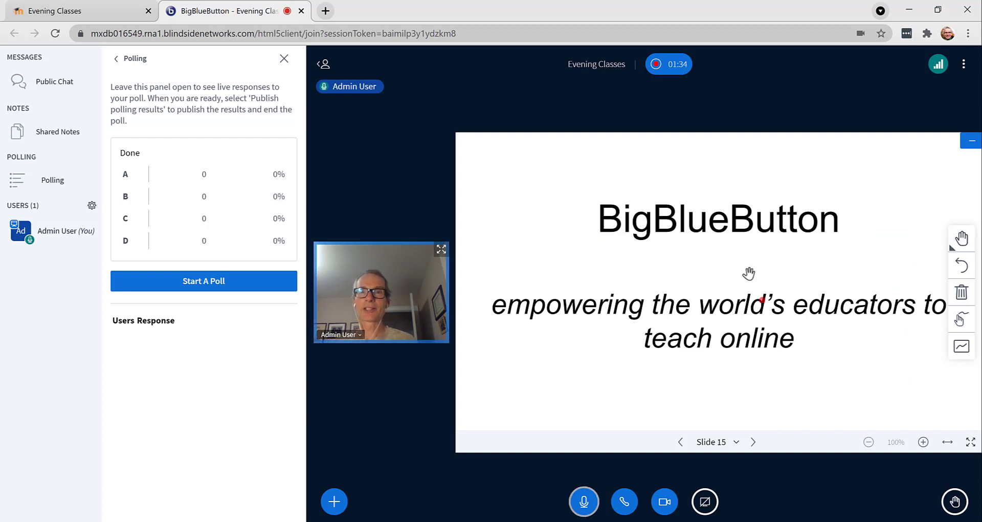
pyautogui.moveTo(964, 64)
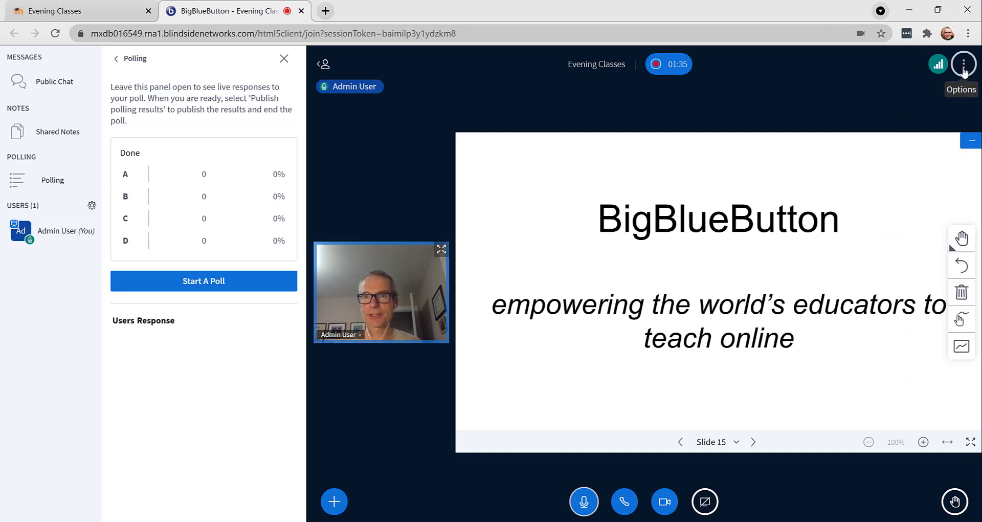
# End the Evening Classes session and go back to the Math 101 course page
pyautogui.click(964, 64)
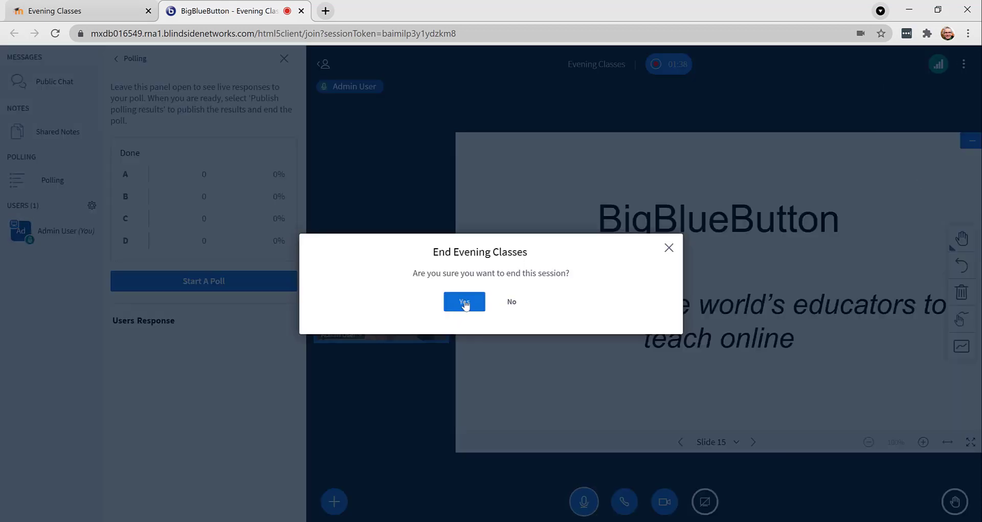
pyautogui.click(464, 301)
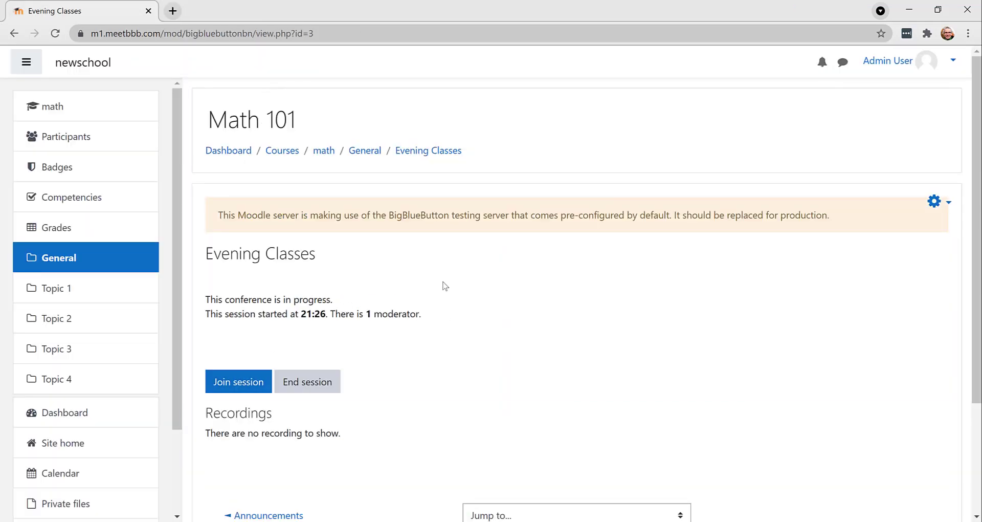
pyautogui.moveTo(424, 299)
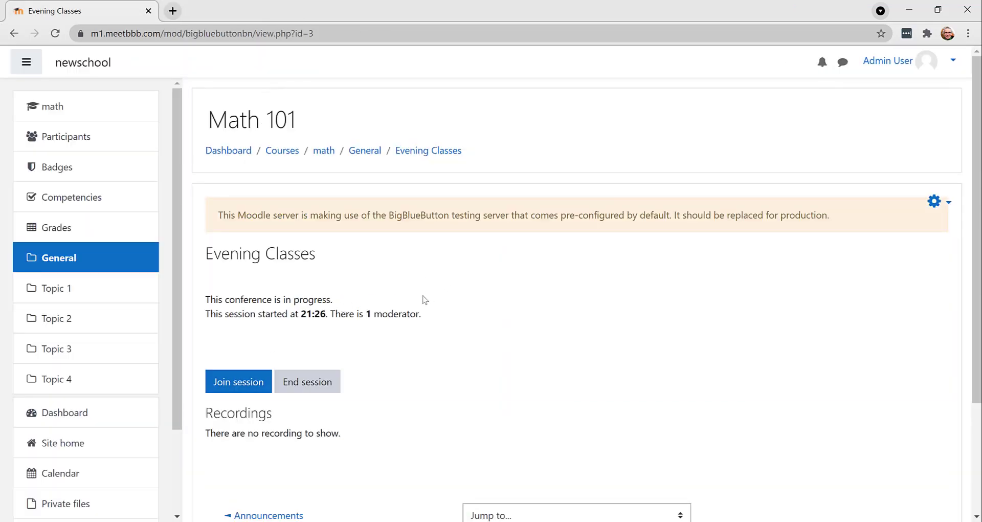
pyautogui.click(307, 382)
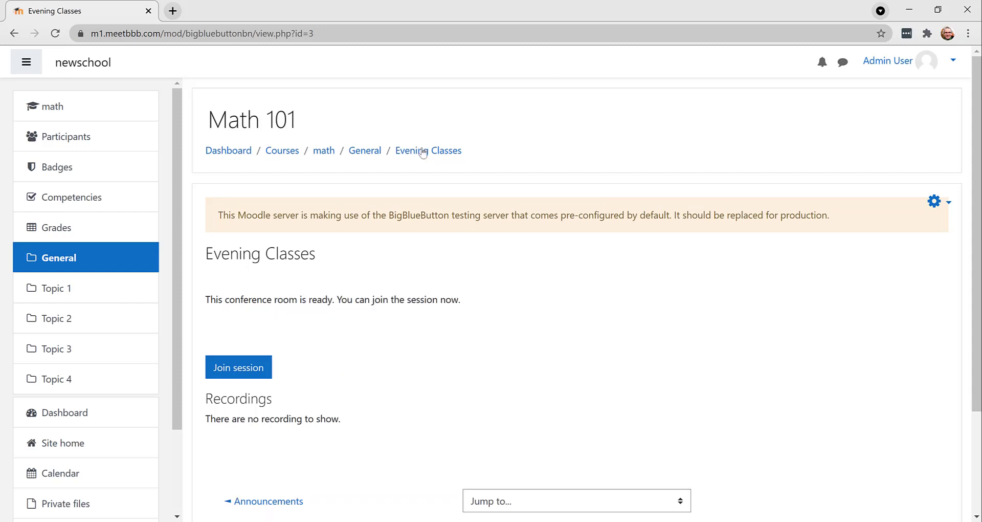
pyautogui.click(365, 151)
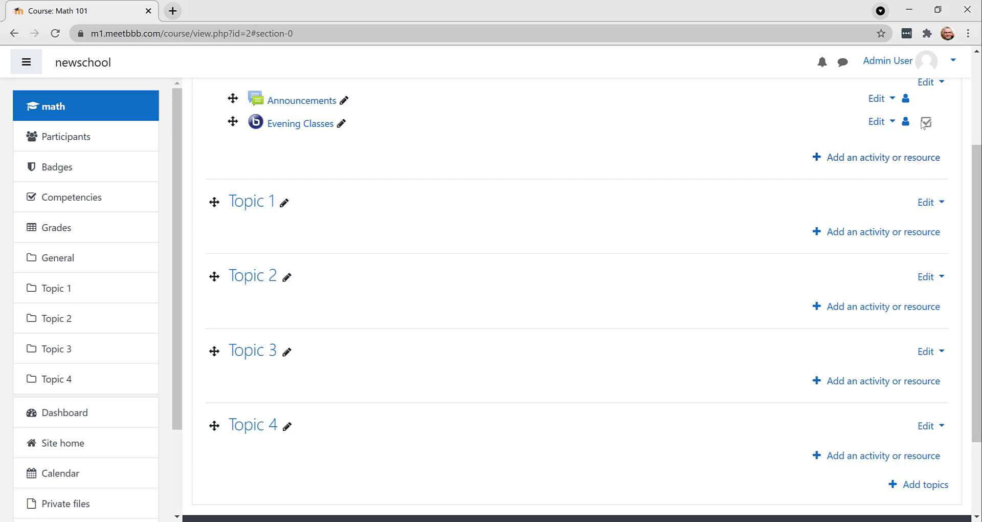
# Add the description 'This is the link to our evening classes!' and display it on the course page
pyautogui.click(891, 121)
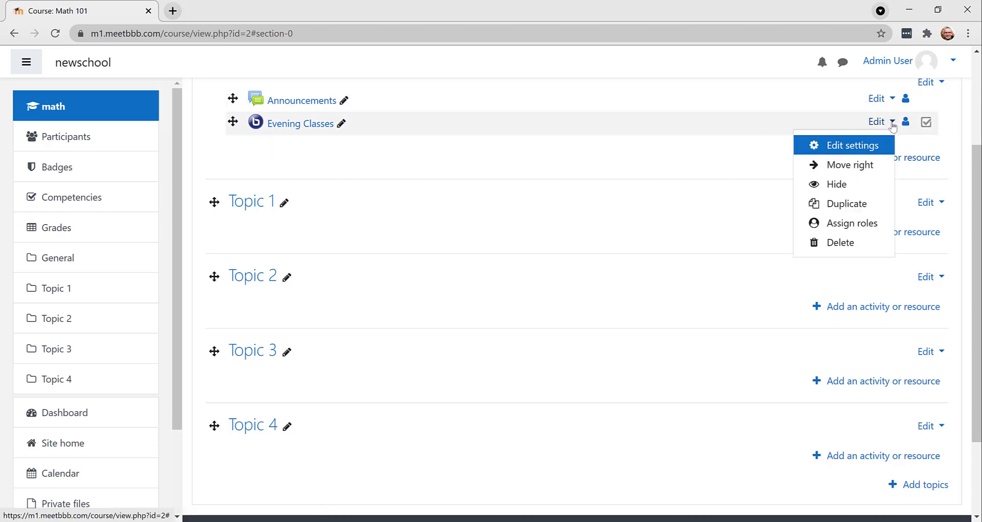
pyautogui.click(852, 146)
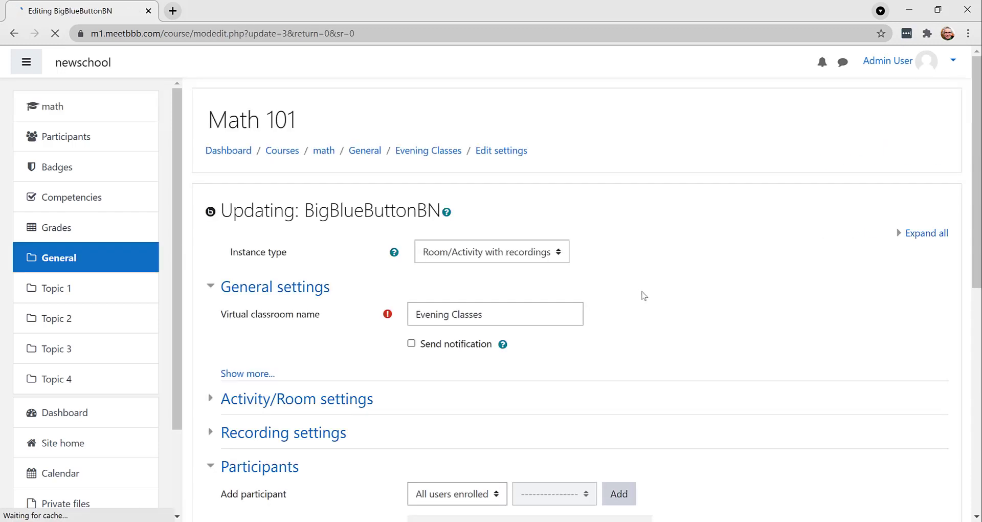
pyautogui.click(247, 374)
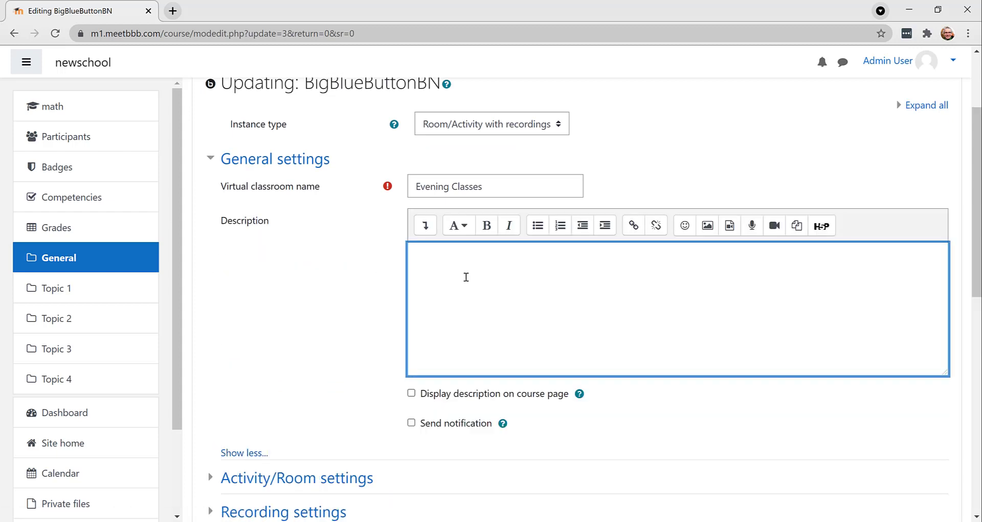
pyautogui.write('This is')
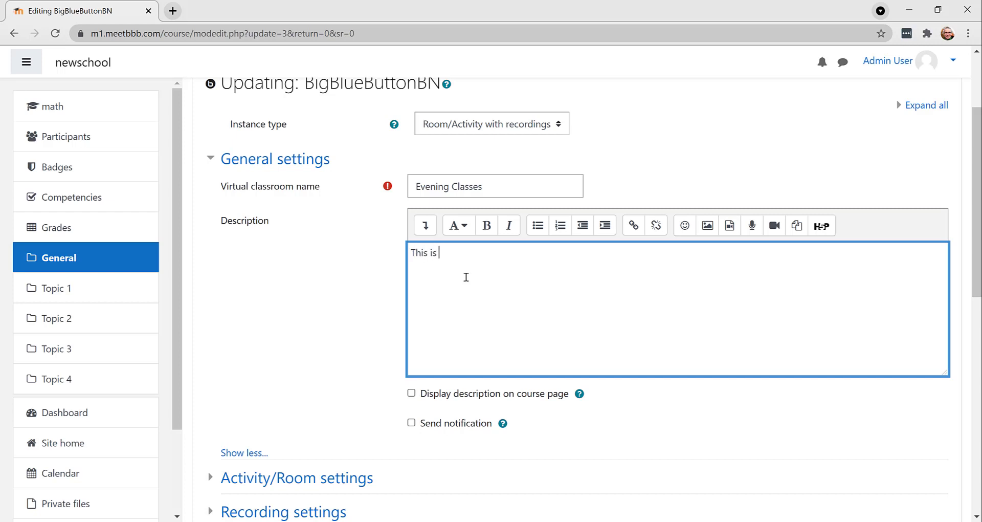
pyautogui.write('the link to our ev')
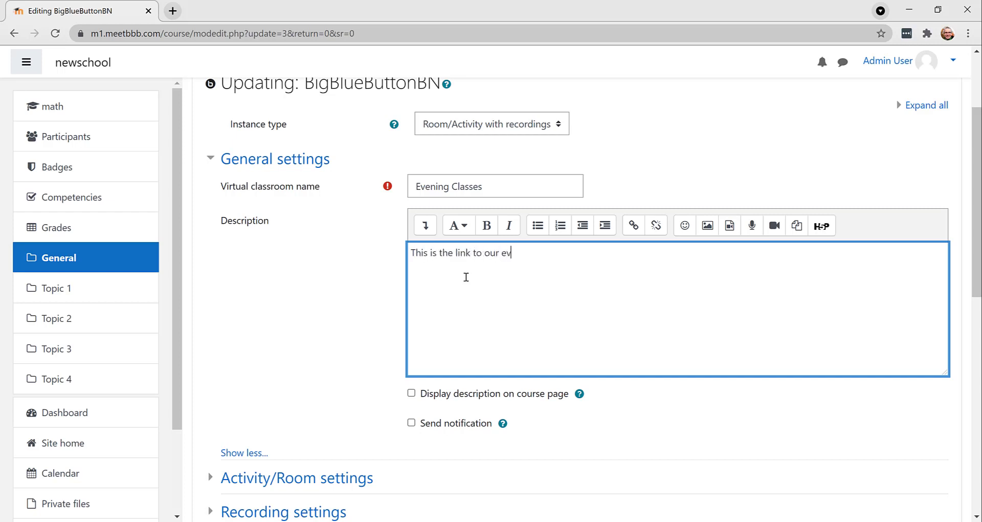
pyautogui.write('ening classes!')
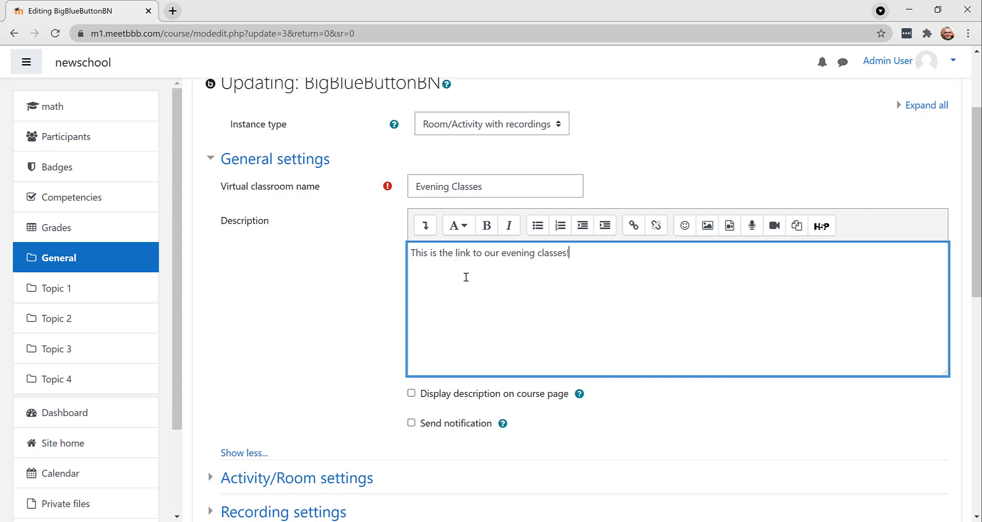
pyautogui.scroll(-3)
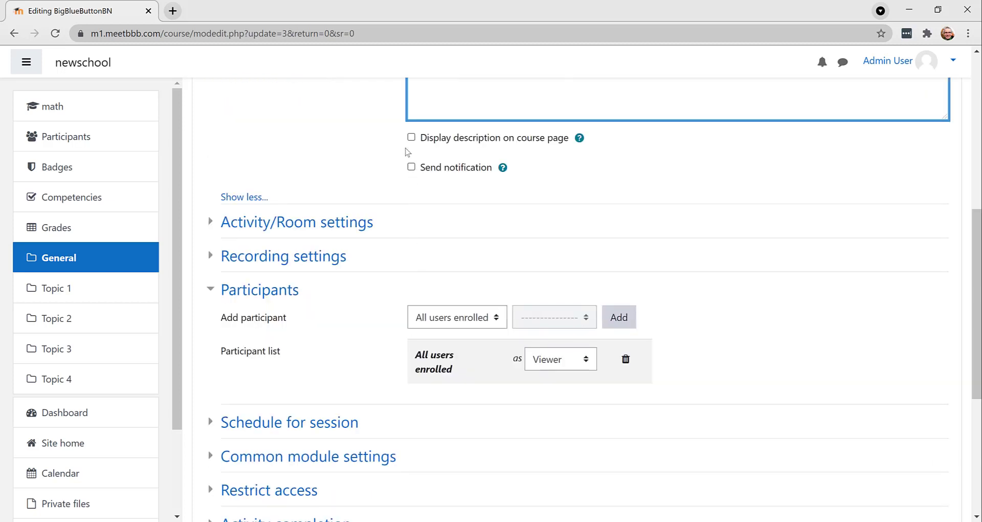
pyautogui.click(411, 137)
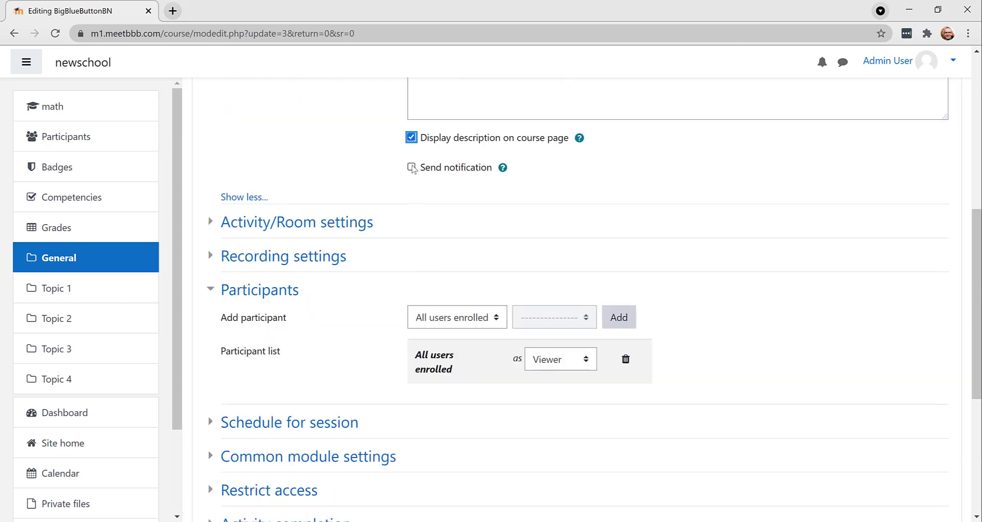
# Set the welcome message 'This is a three hour session.' and turn on wait for moderator
pyautogui.click(412, 168)
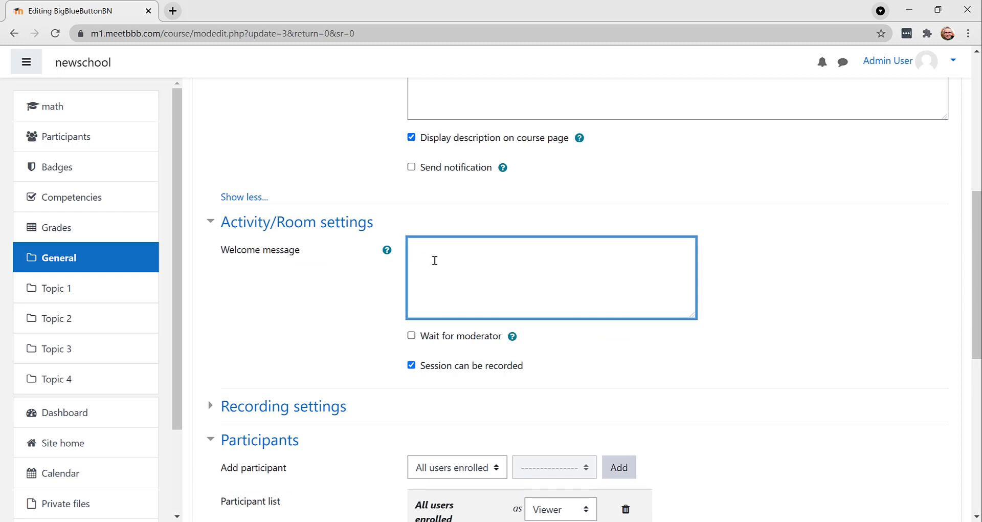
pyautogui.write('This is a three ho')
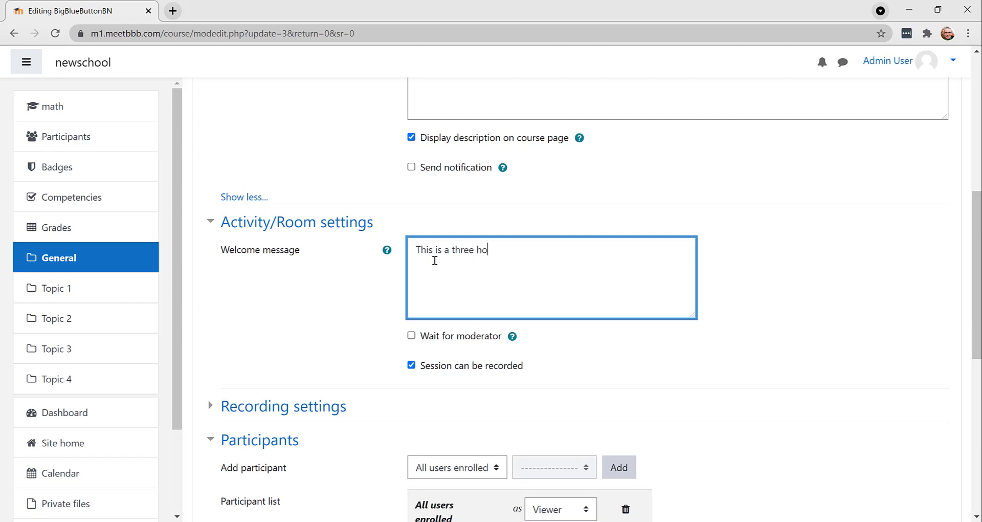
pyautogui.write('ur se')
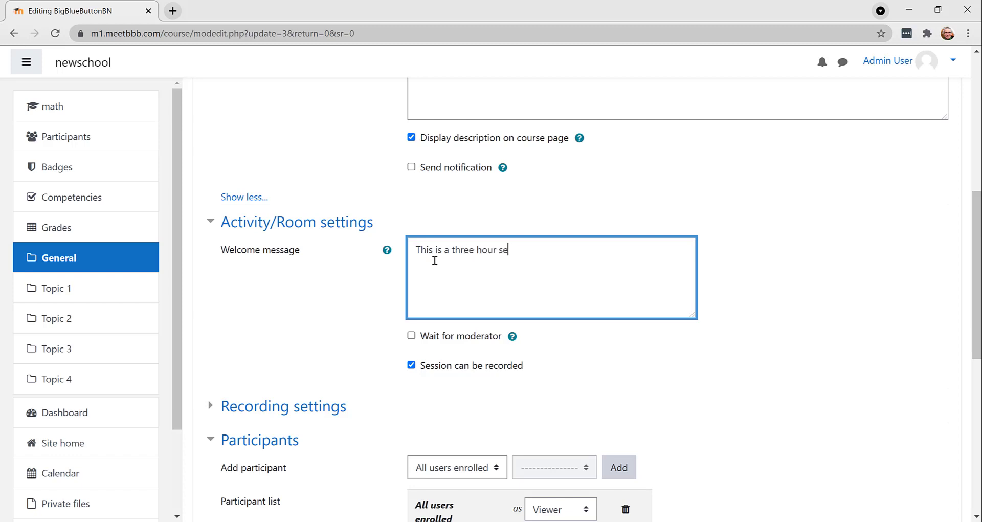
pyautogui.write('ssion')
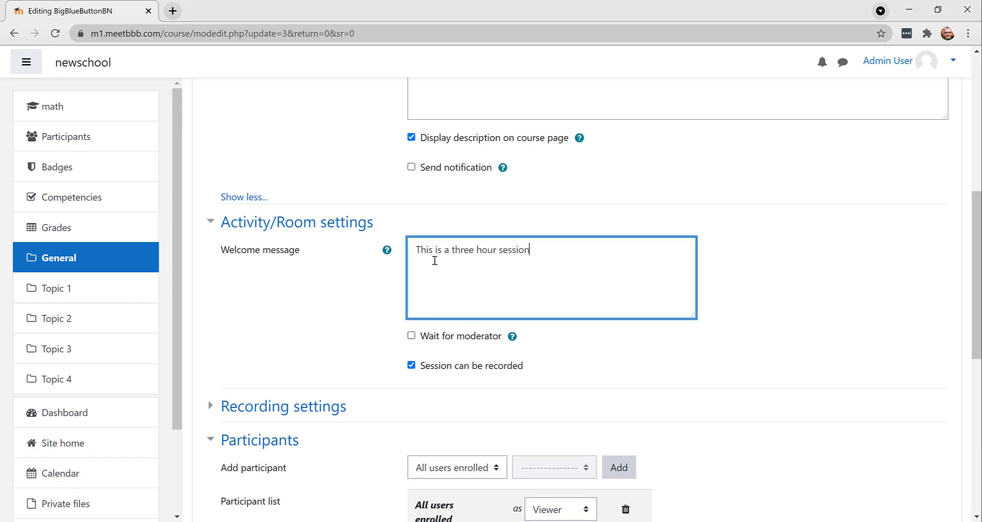
pyautogui.write('.')
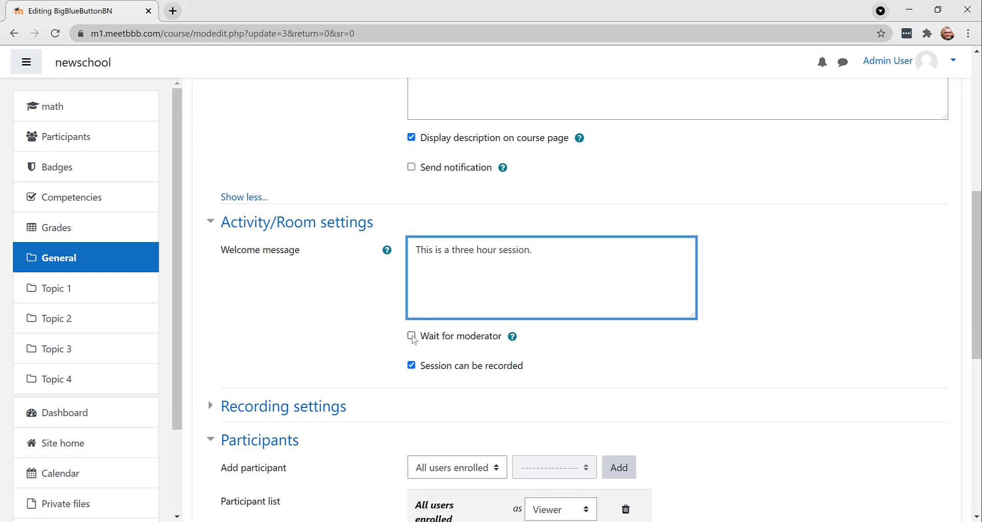
pyautogui.click(411, 336)
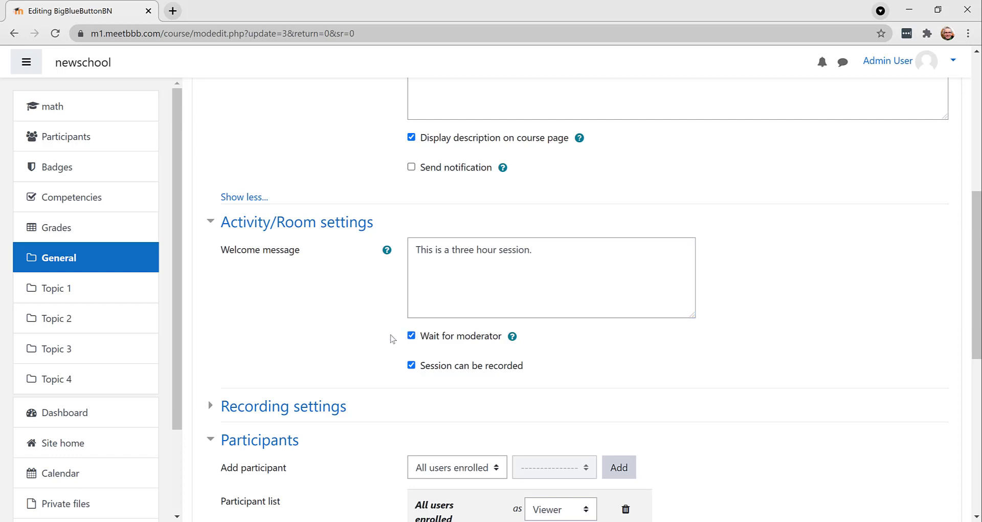
pyautogui.moveTo(392, 339)
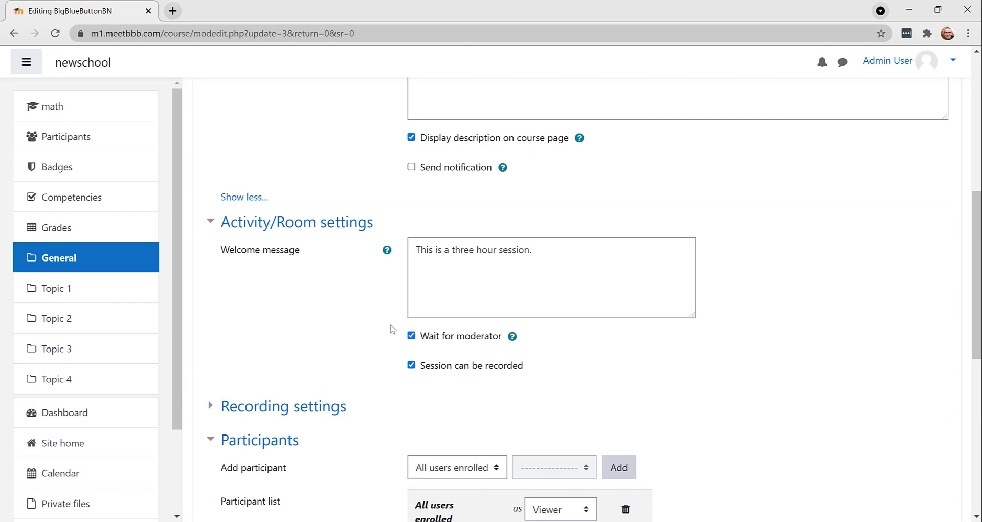
pyautogui.moveTo(468, 343)
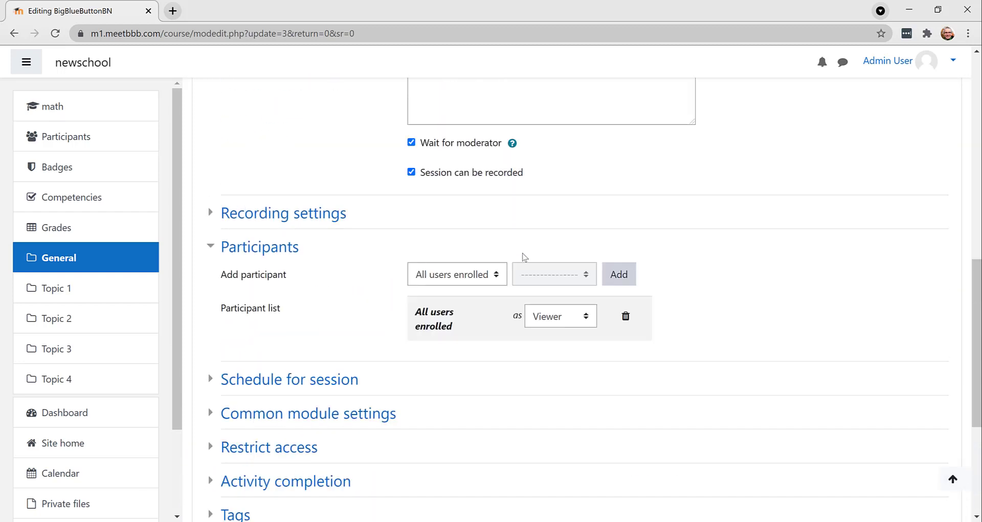
# Add the Non-editing teacher role to participants and change it from Viewer to Moderator
pyautogui.click(457, 275)
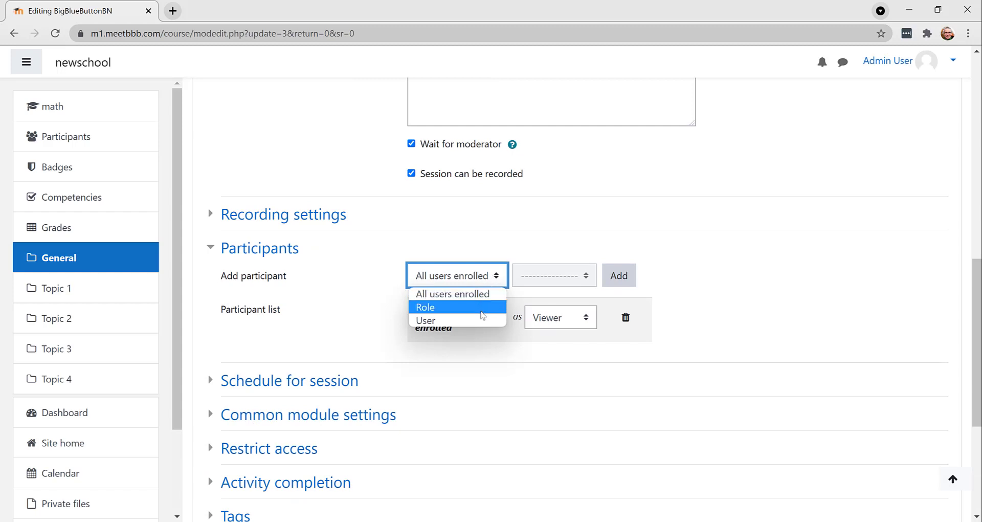
pyautogui.click(426, 320)
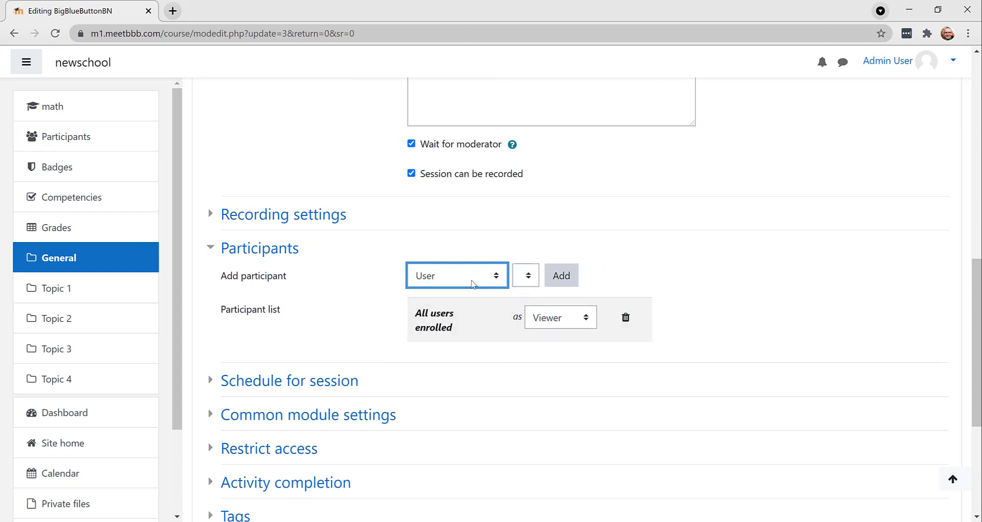
pyautogui.click(457, 275)
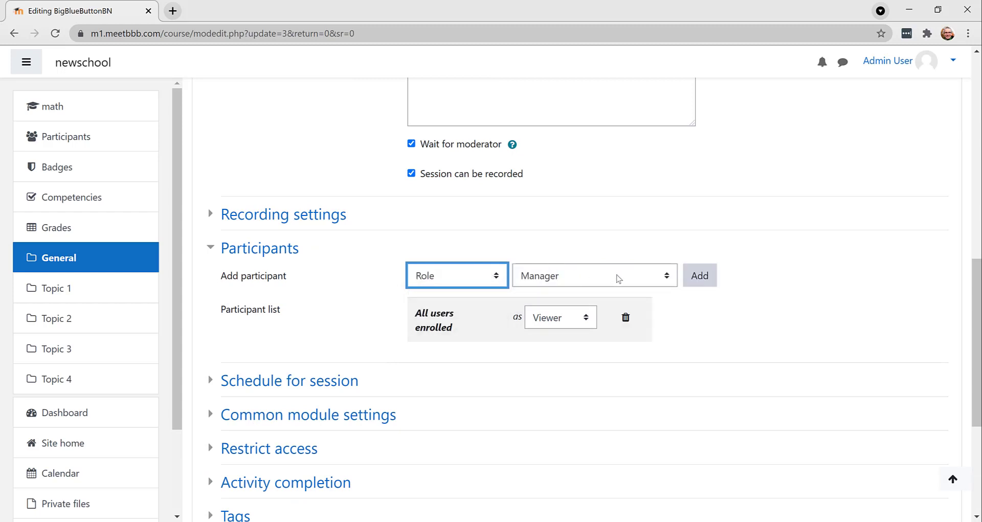
pyautogui.click(594, 276)
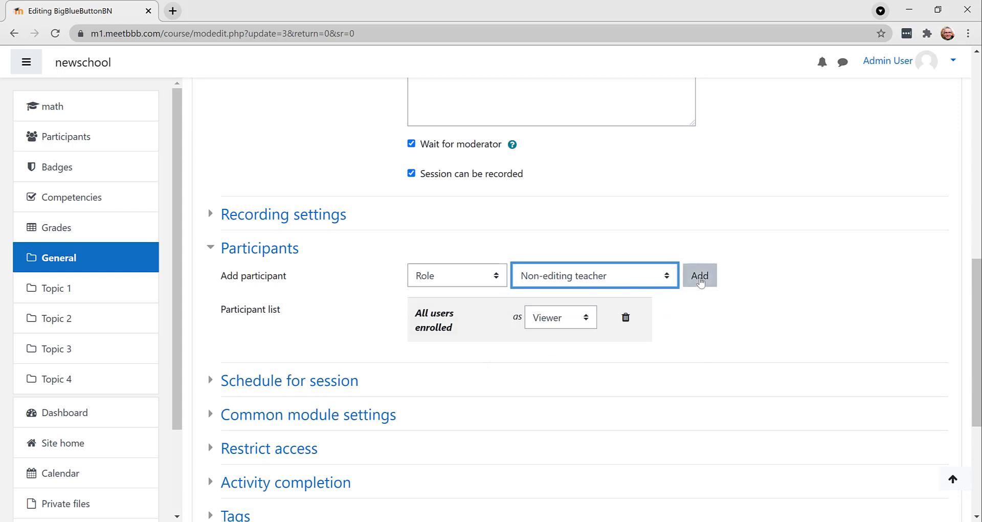
pyautogui.click(699, 276)
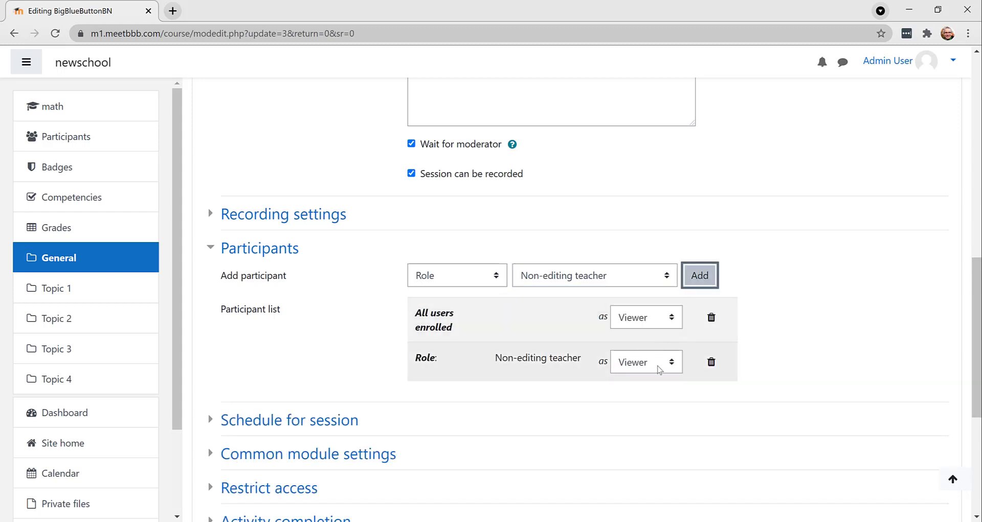
pyautogui.click(646, 362)
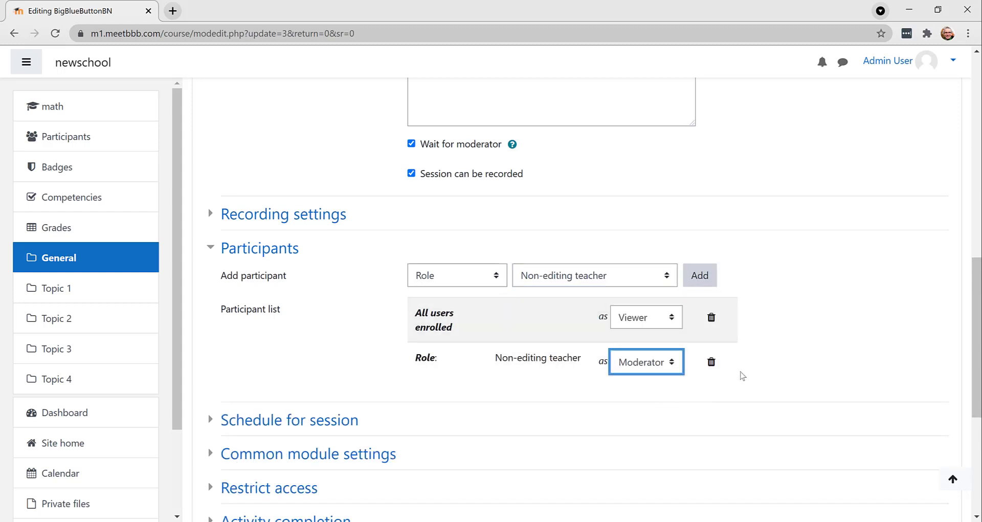
pyautogui.moveTo(741, 362)
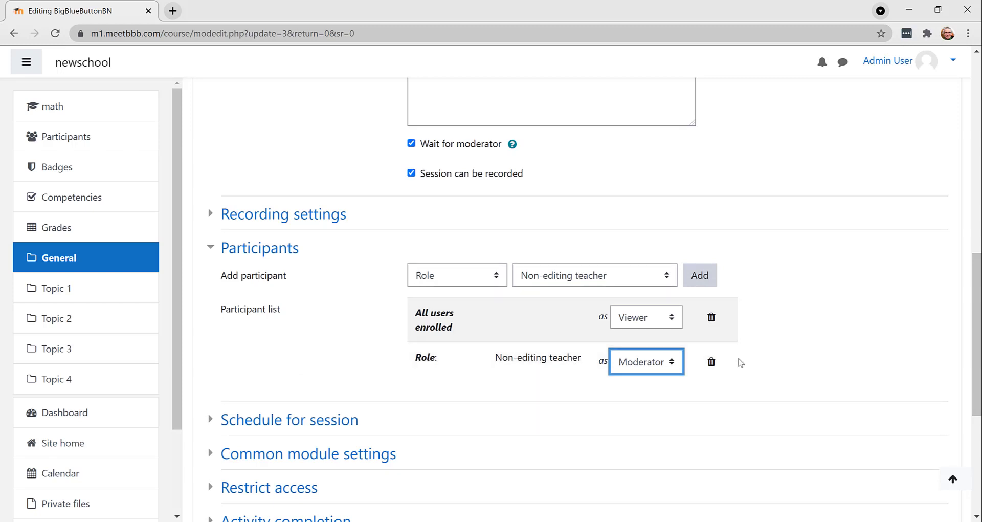
pyautogui.moveTo(784, 307)
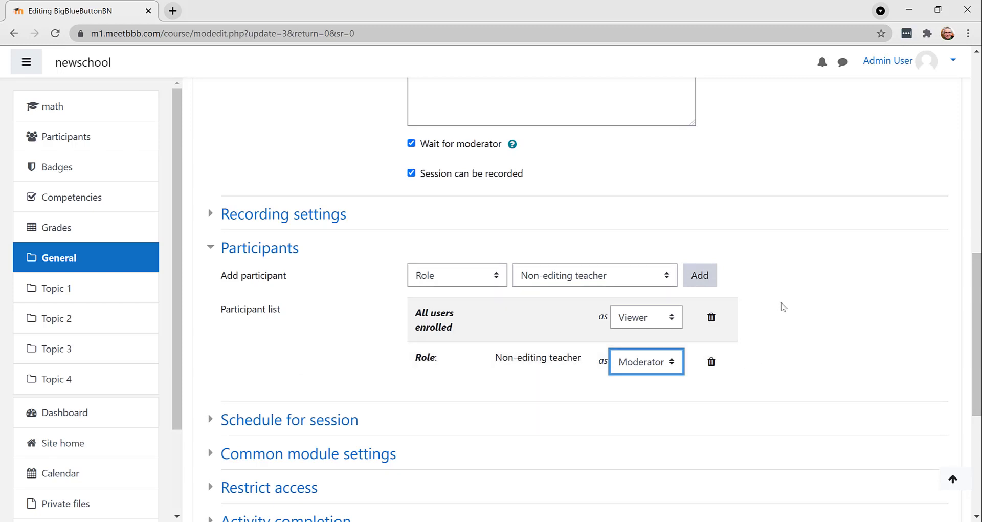
# Expand the session schedule, common module settings and access restriction sections
pyautogui.scroll(-3)
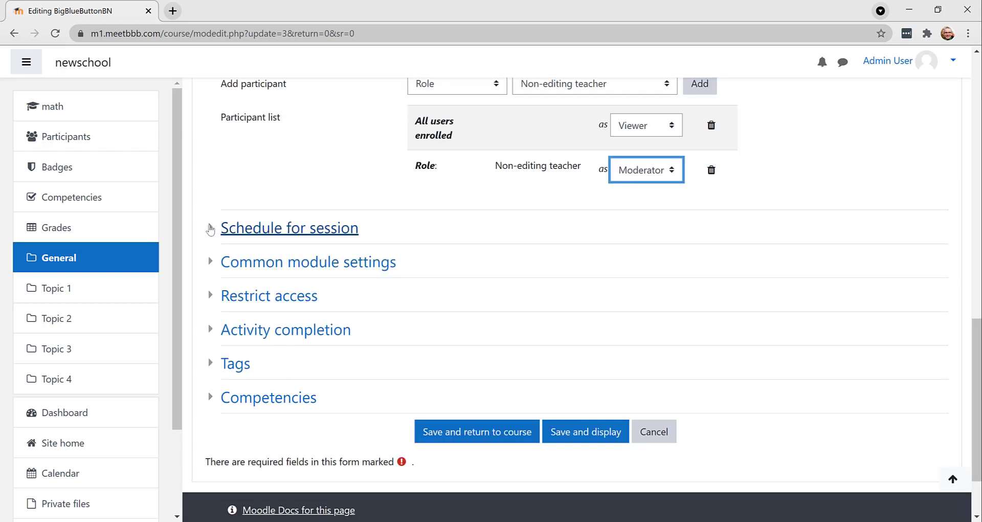
pyautogui.click(289, 228)
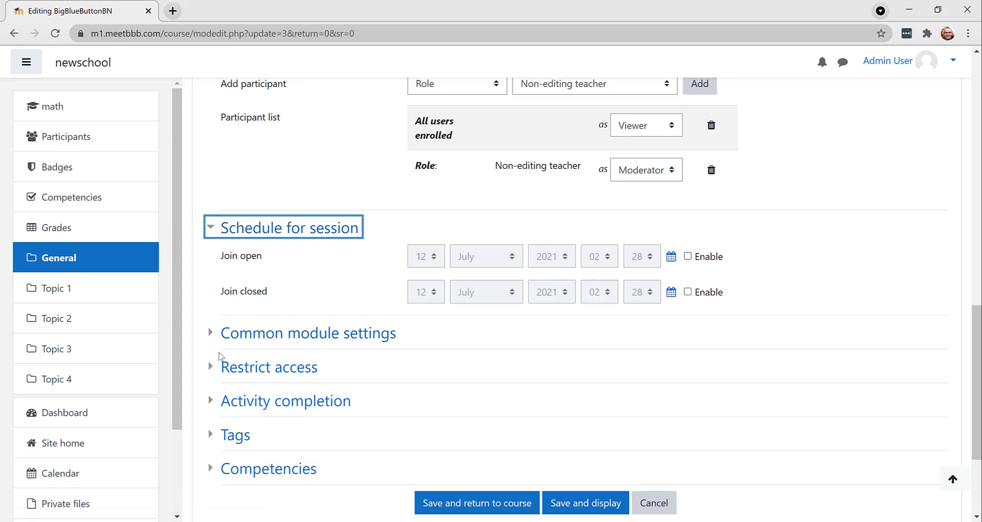
pyautogui.click(308, 333)
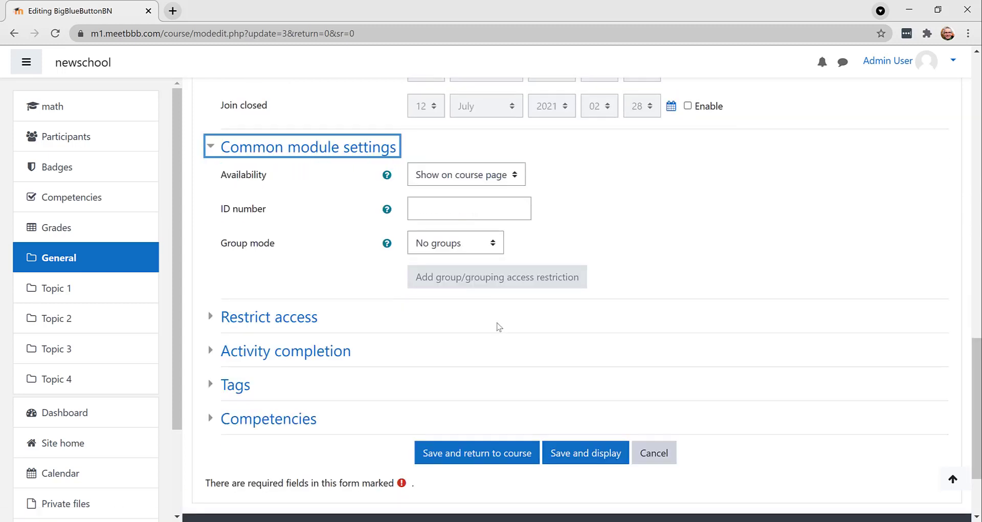
pyautogui.click(455, 242)
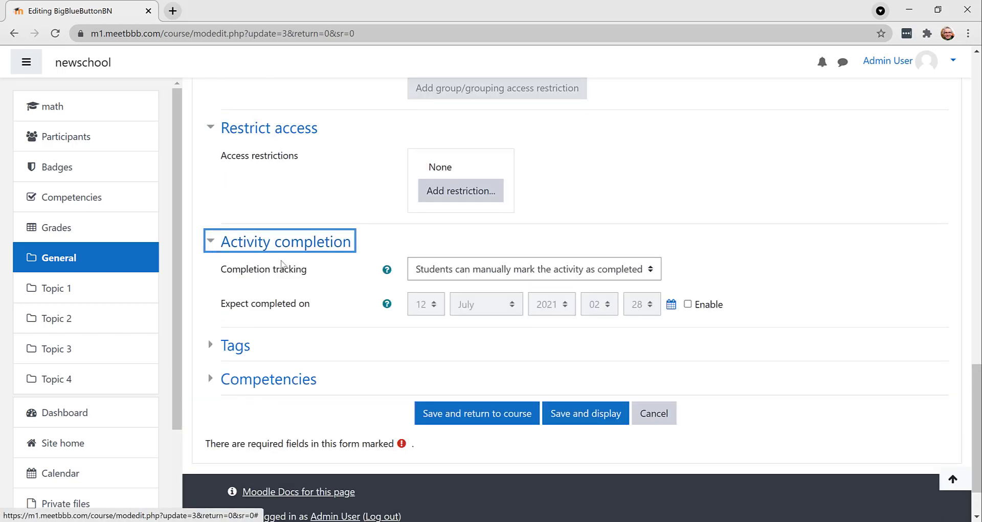
pyautogui.moveTo(228, 332)
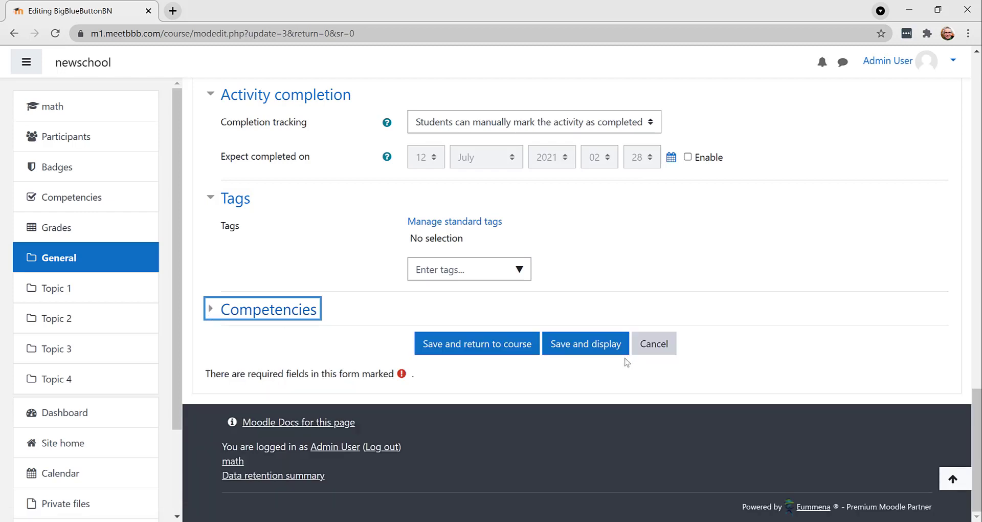
pyautogui.moveTo(603, 350)
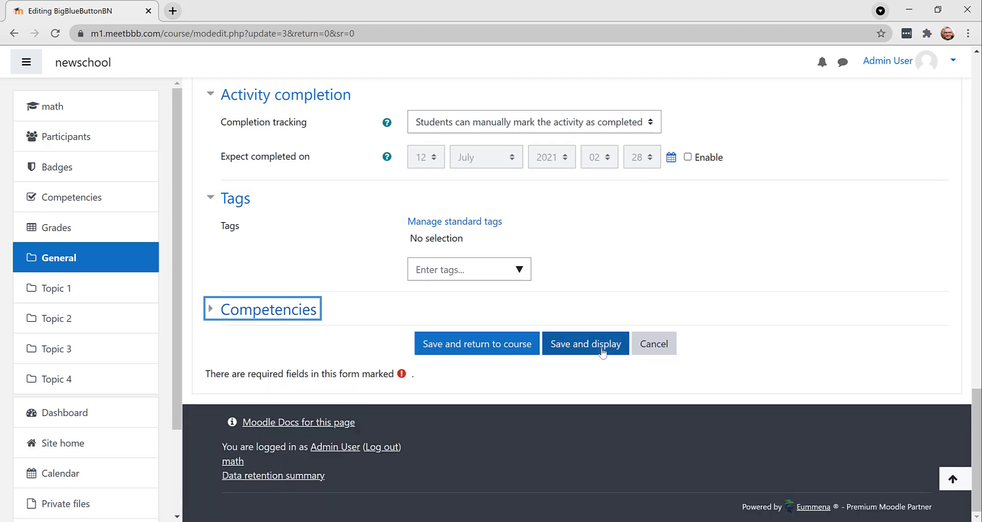
pyautogui.moveTo(596, 354)
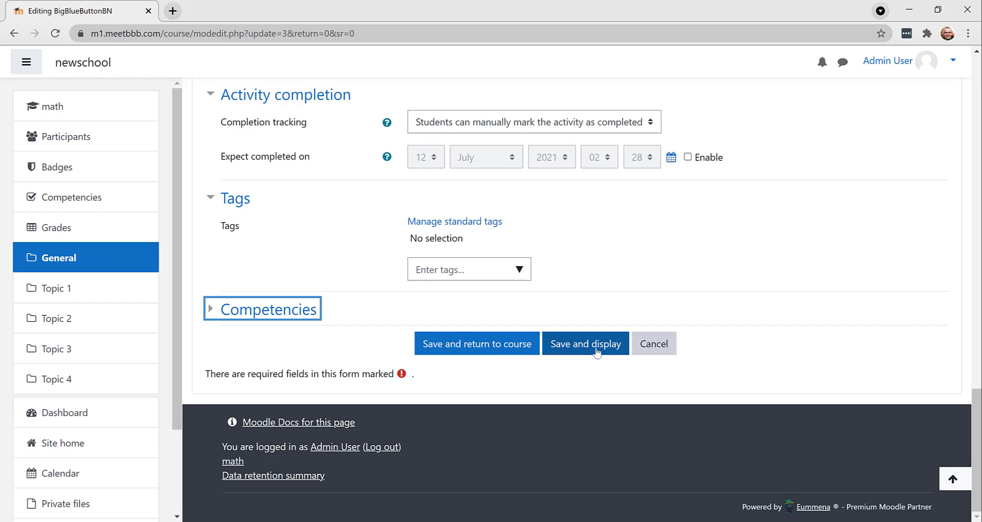
# Save the Evening Classes settings and play back its recorded presentation
pyautogui.click(586, 344)
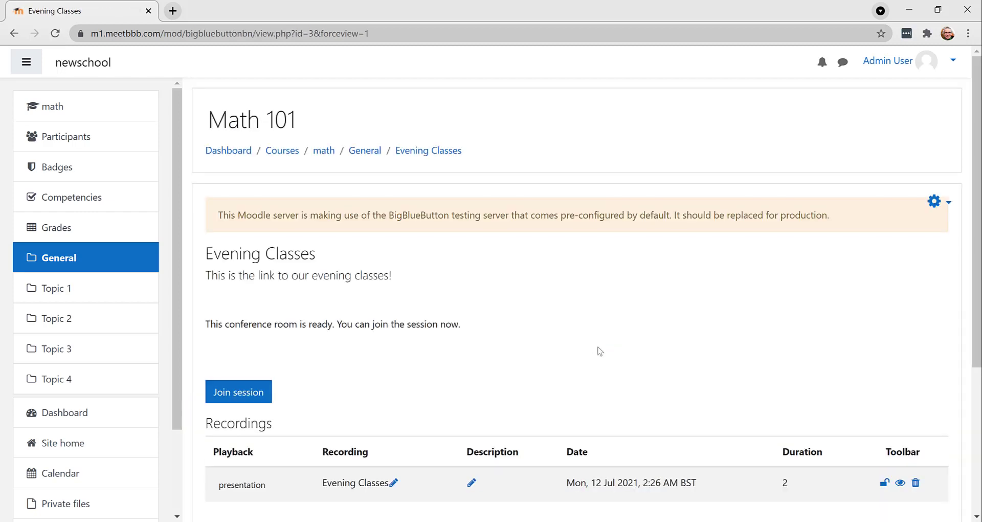
pyautogui.scroll(-3)
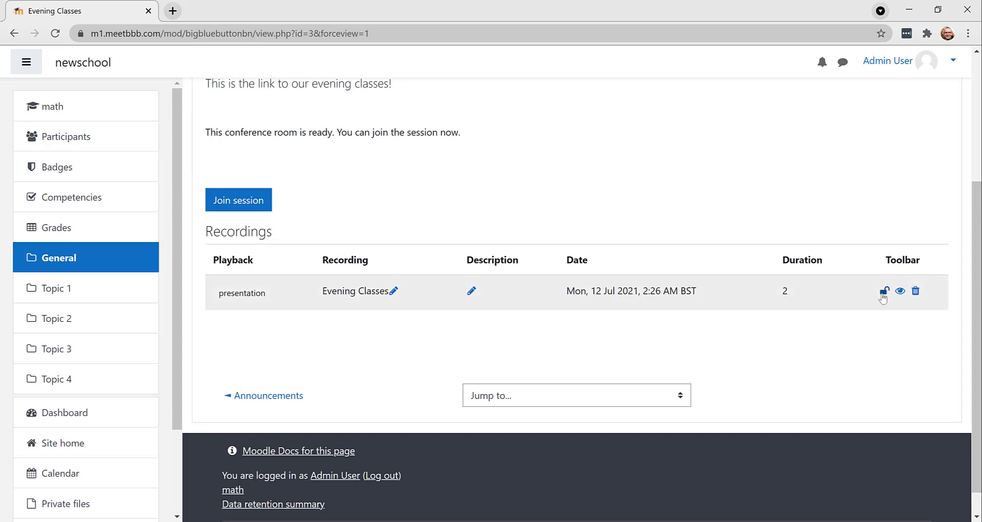
pyautogui.moveTo(883, 291)
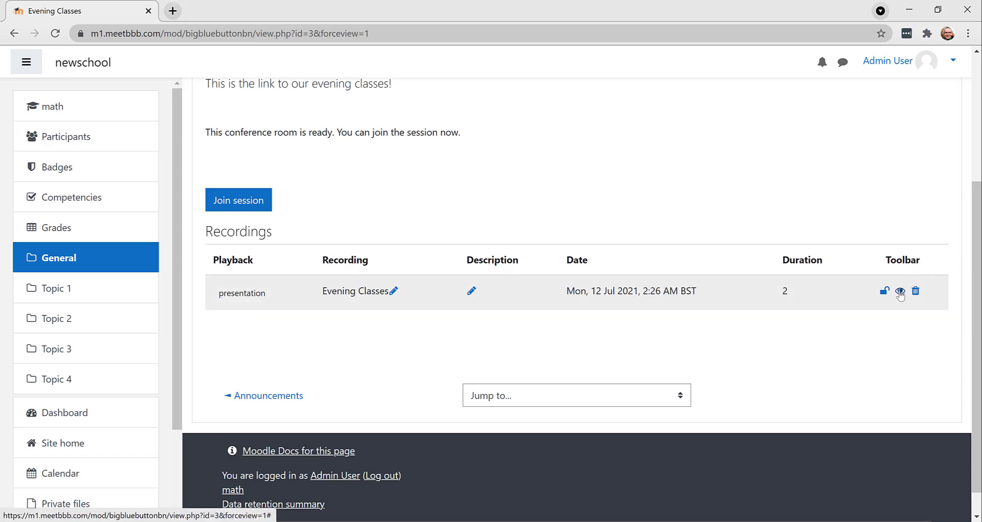
pyautogui.moveTo(900, 291)
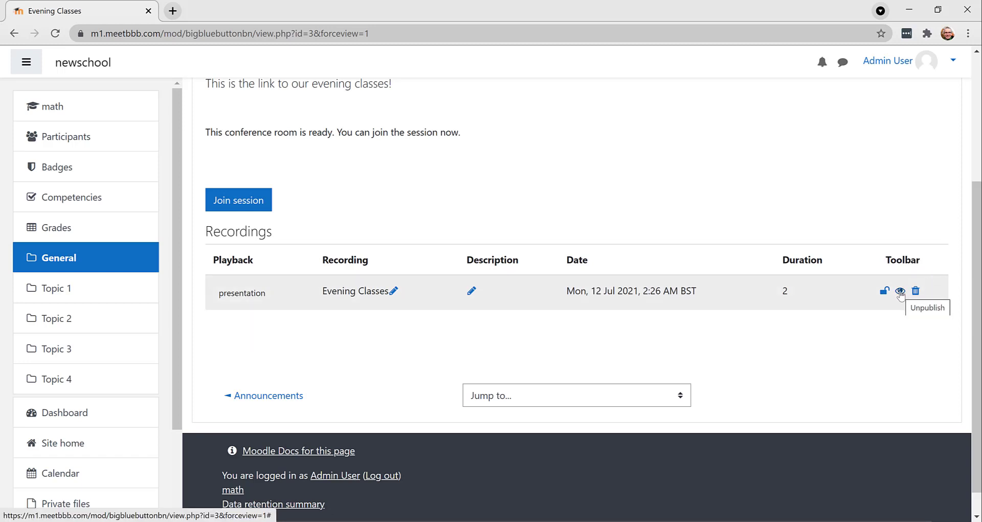
pyautogui.moveTo(635, 301)
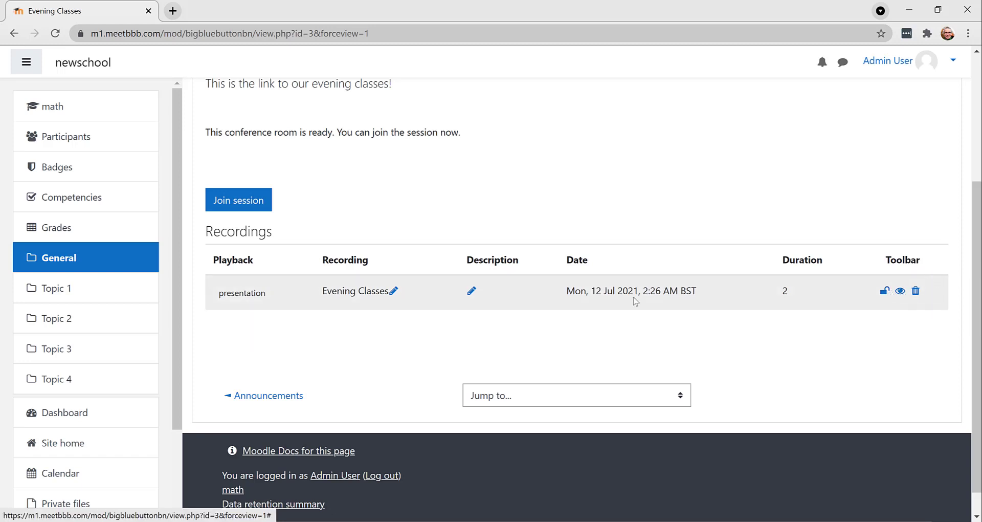
pyautogui.click(241, 293)
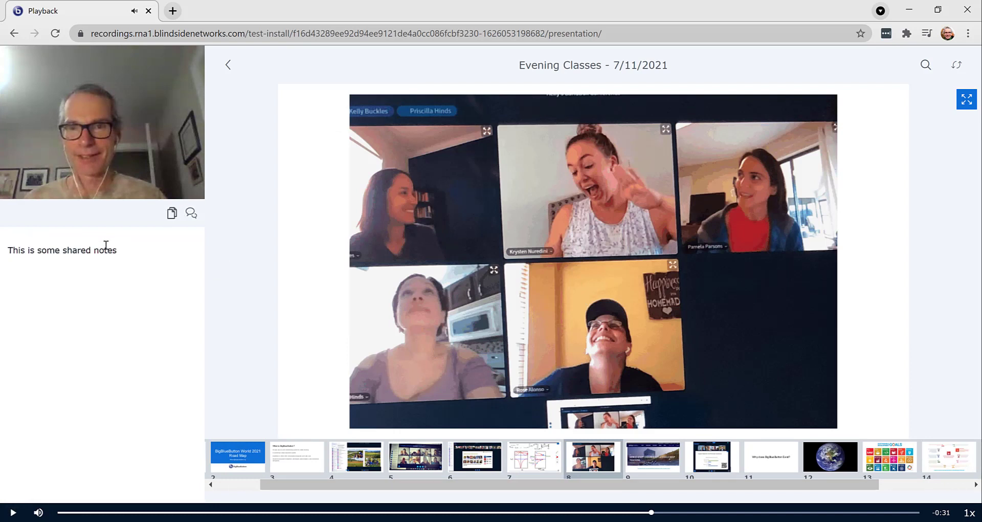
# Search the recording's slides for 'world', clear the filter, and return to the room page
pyautogui.click(191, 213)
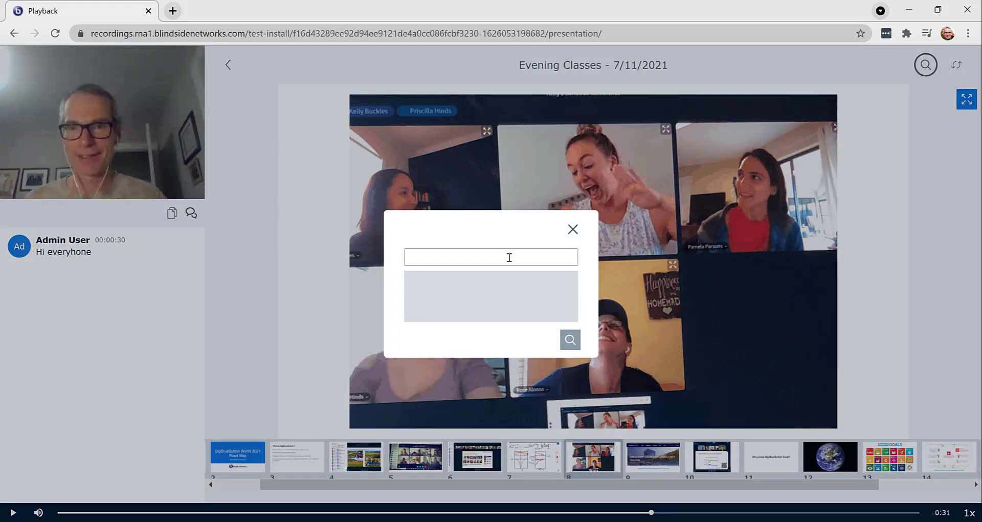
pyautogui.write('world')
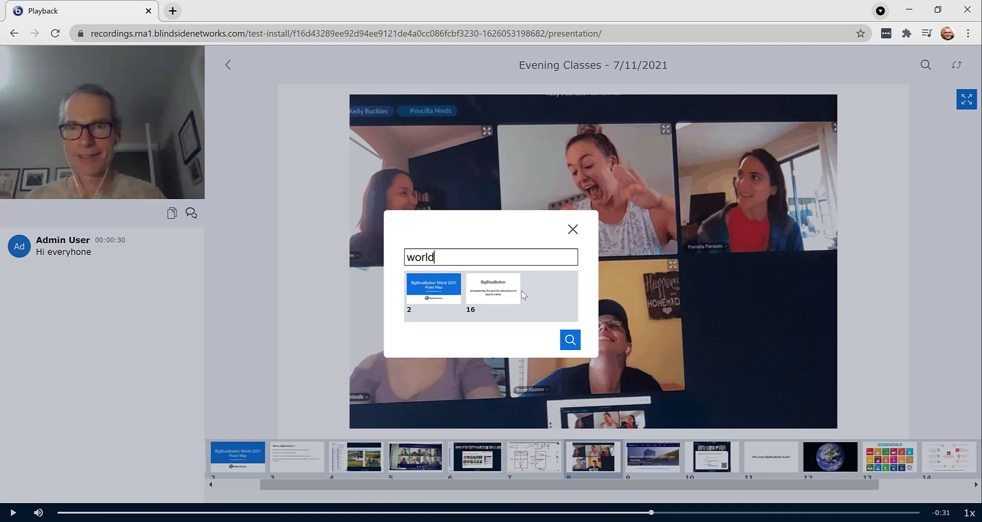
pyautogui.click(573, 229)
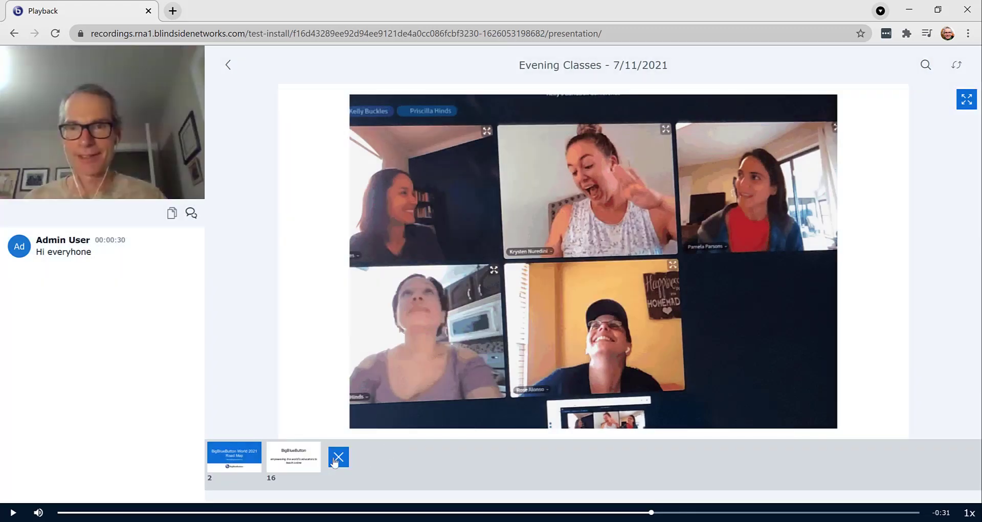
pyautogui.click(234, 457)
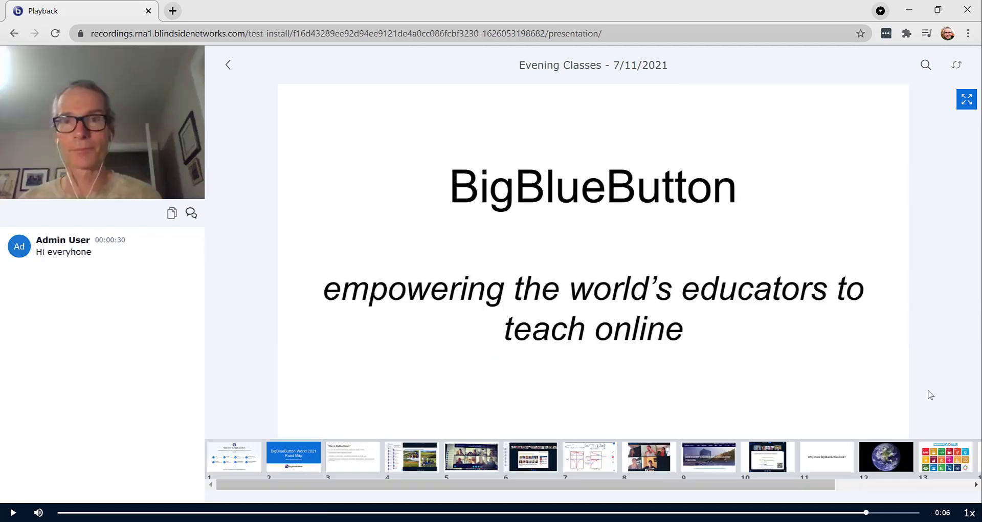
pyautogui.click(970, 512)
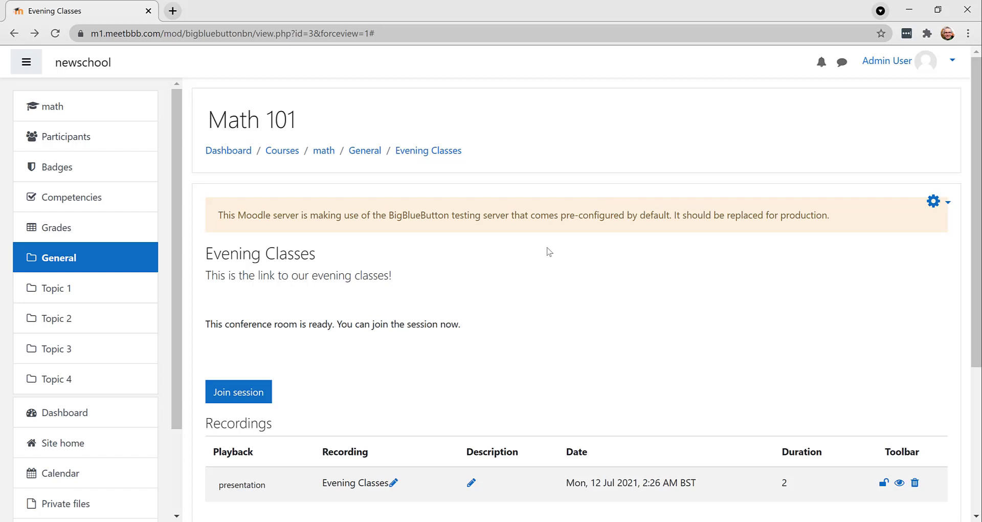
pyautogui.moveTo(507, 386)
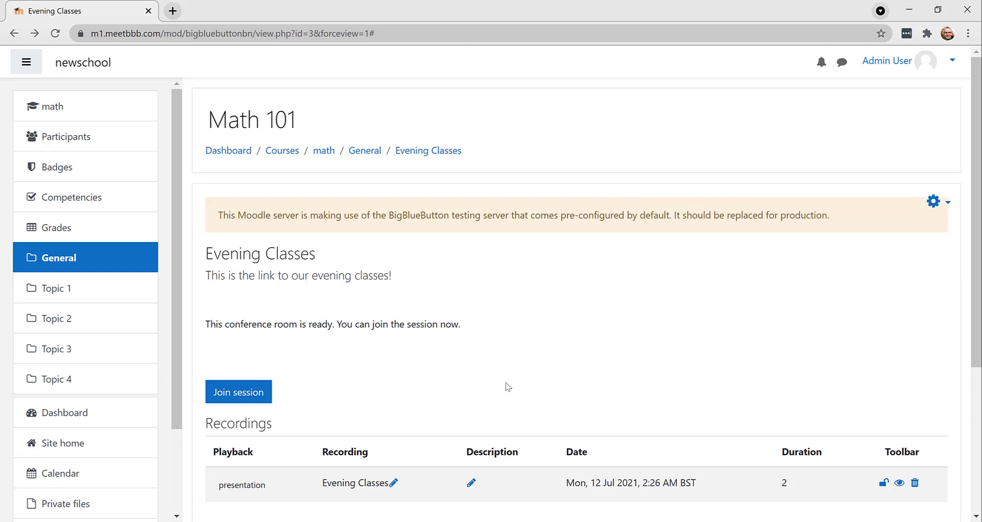
pyautogui.moveTo(253, 398)
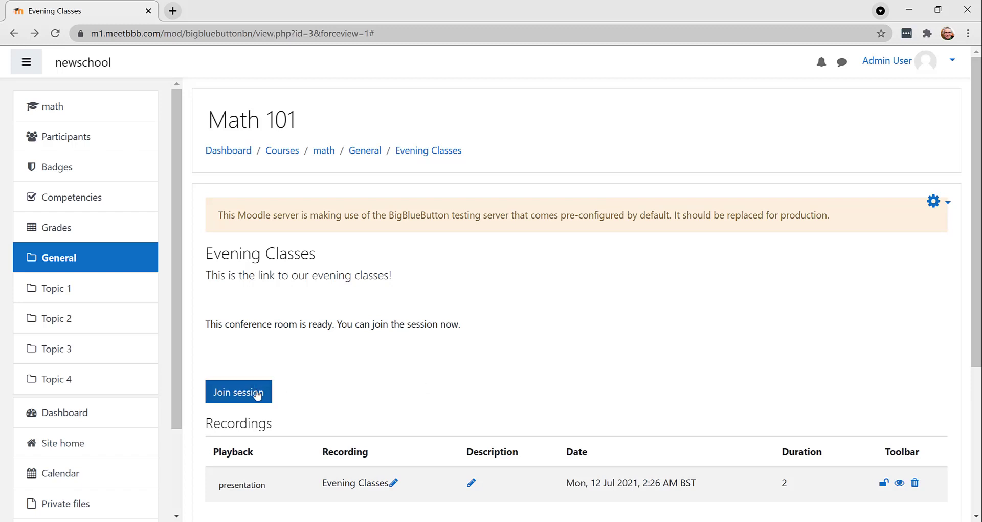
# Join the Evening Classes live session from its Moodle activity page
pyautogui.click(239, 391)
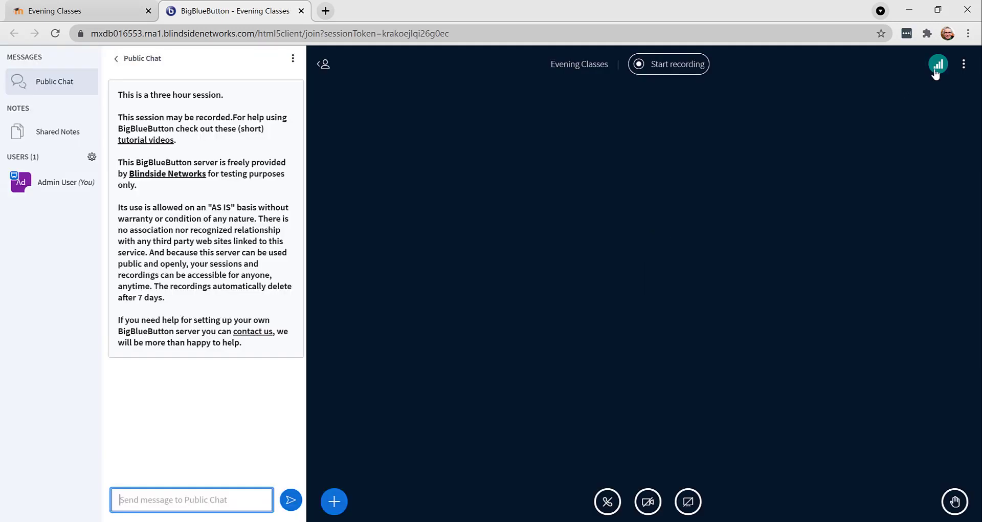
# Open the tutorial videos from Public Chat, then the knowledge base's Moodle category
pyautogui.click(963, 64)
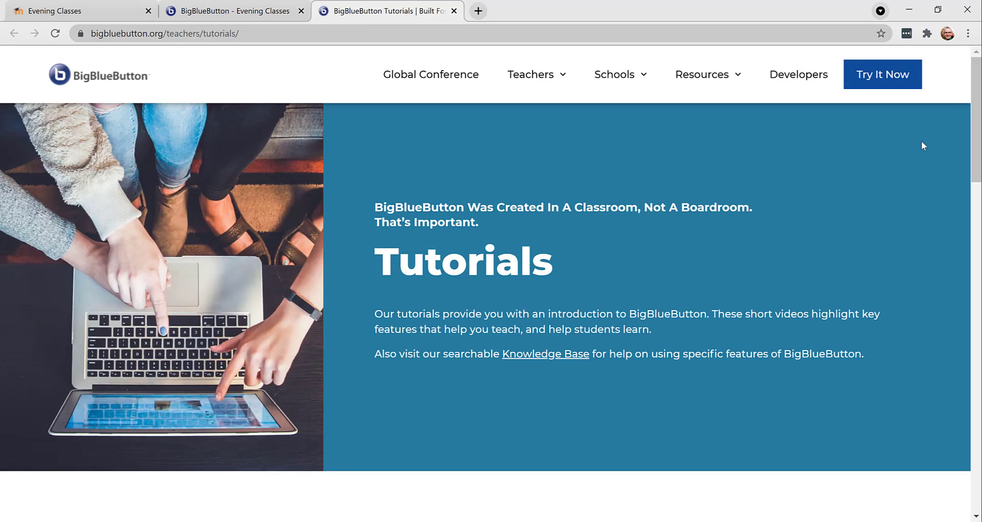
pyautogui.scroll(-3)
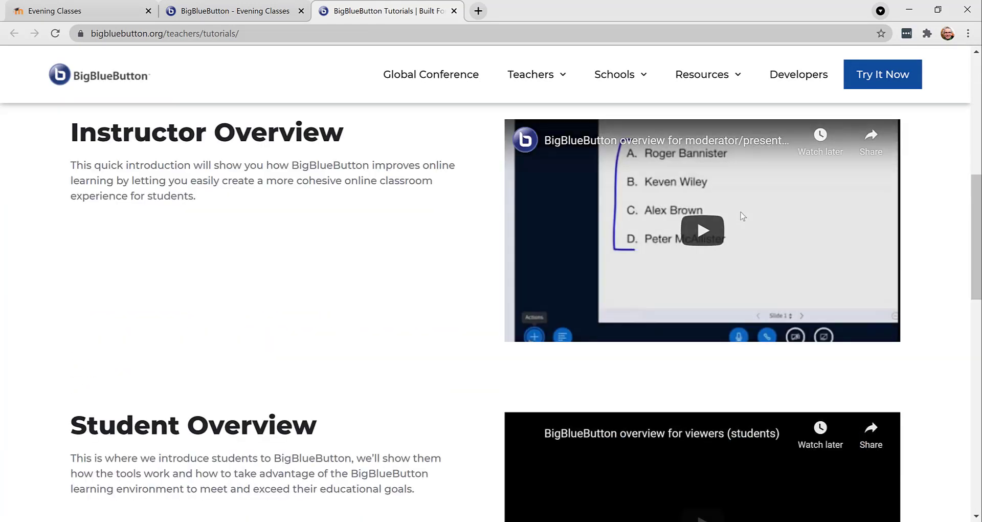
pyautogui.scroll(-3)
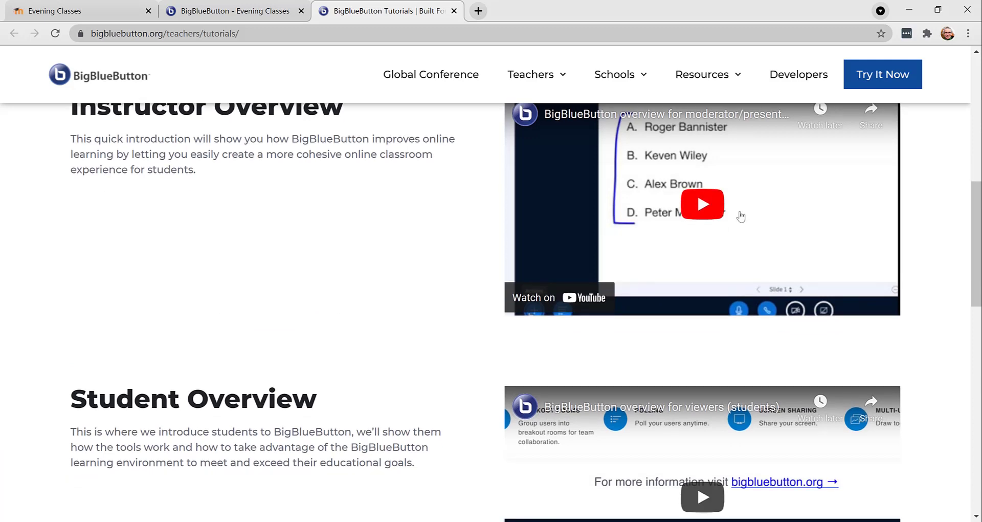
pyautogui.scroll(-3)
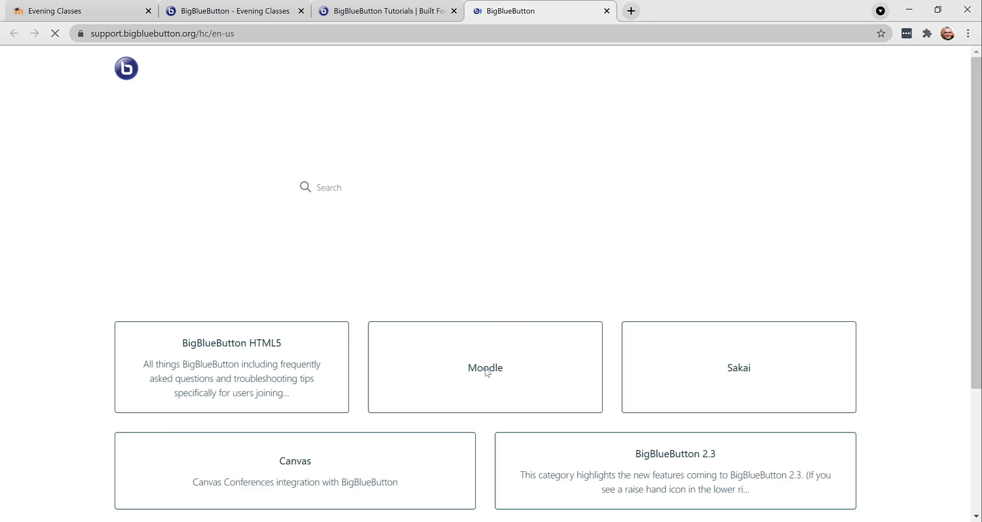
pyautogui.click(486, 368)
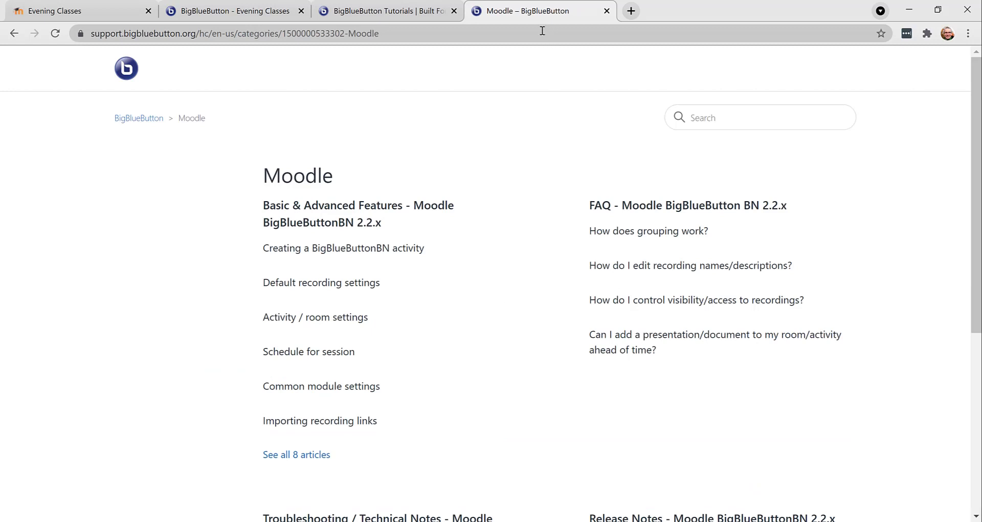
pyautogui.moveTo(415, 16)
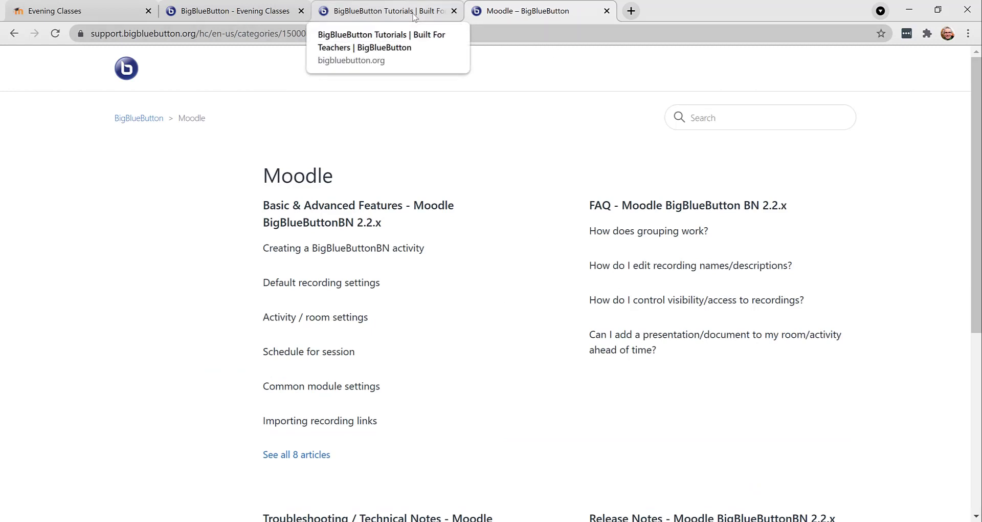